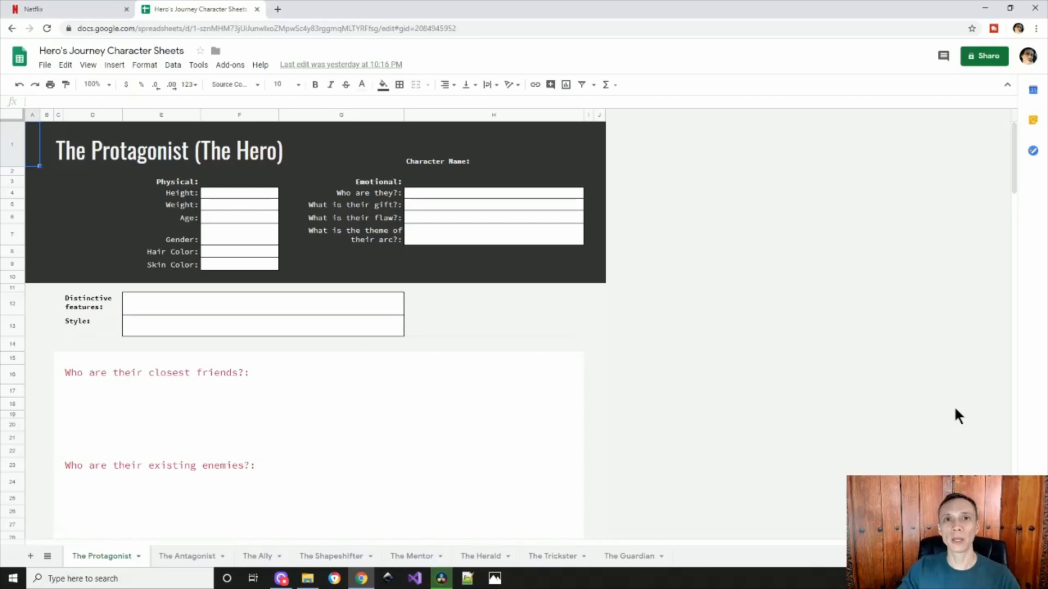
mouse_move(906, 421)
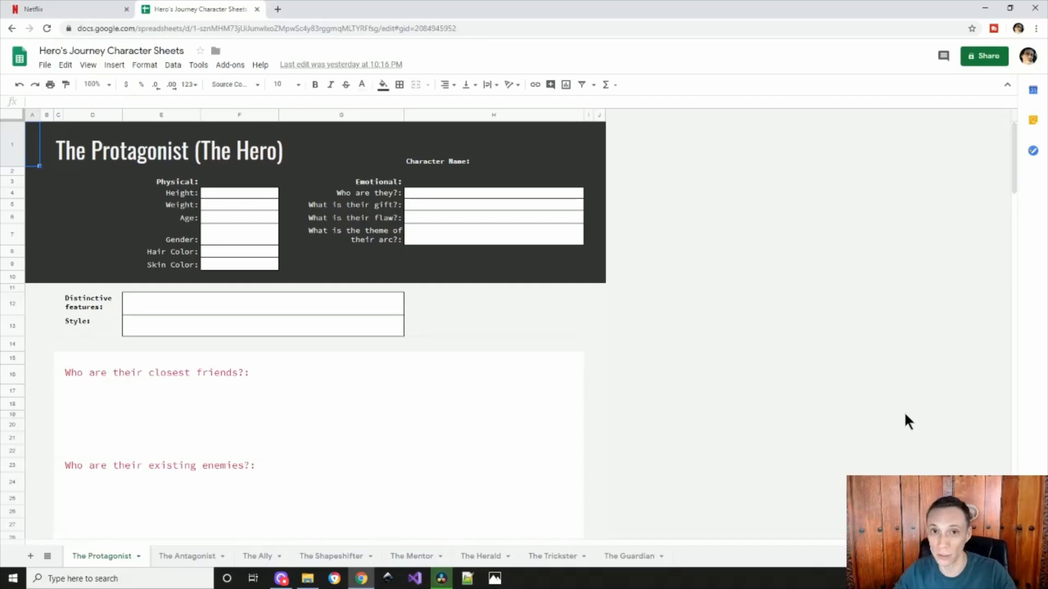
mouse_move(772, 419)
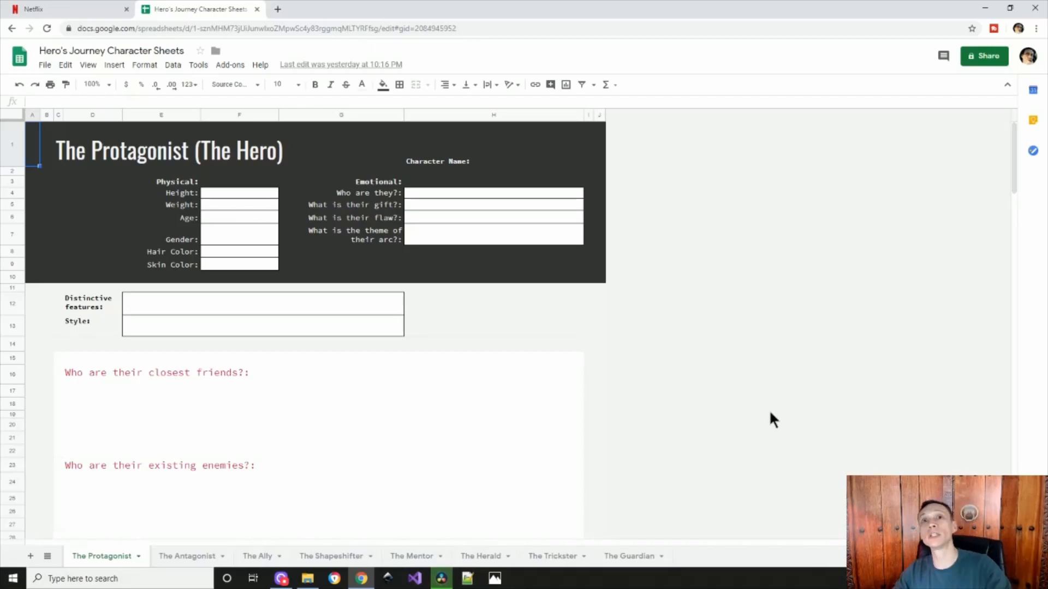
mouse_move(486, 436)
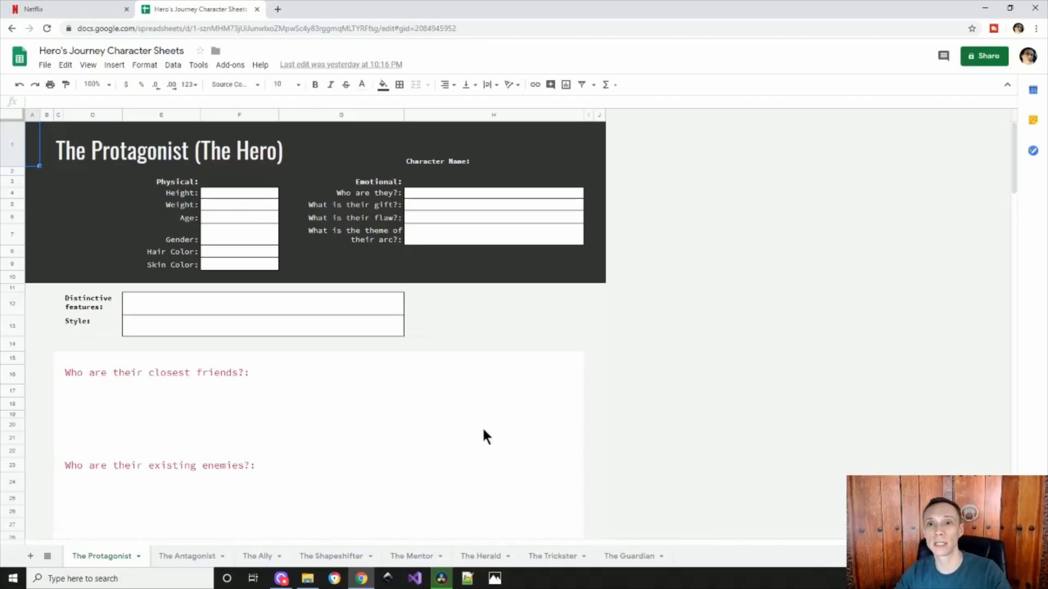
mouse_move(497, 431)
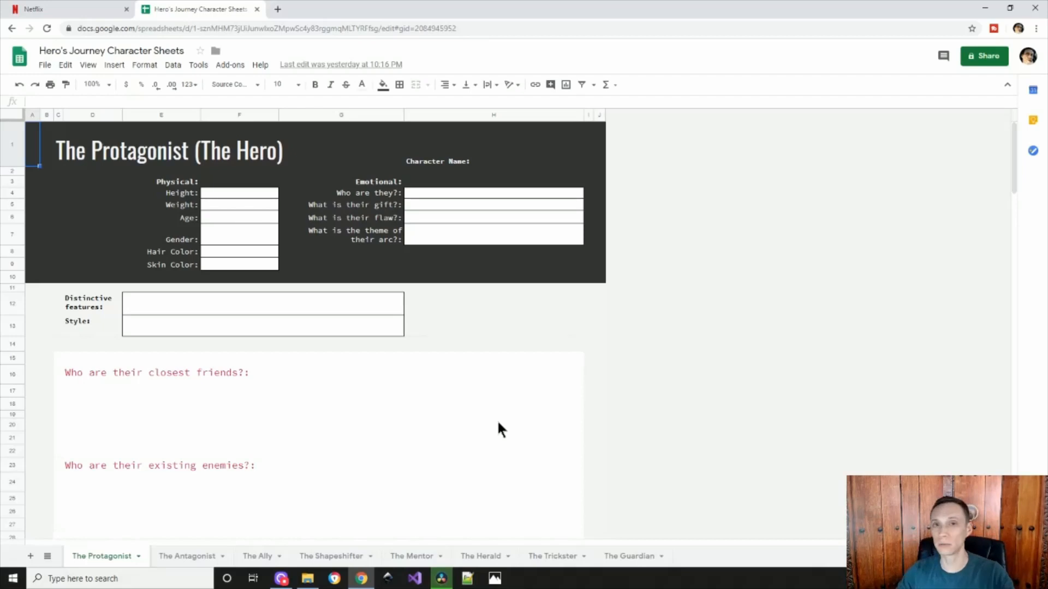
mouse_move(486, 437)
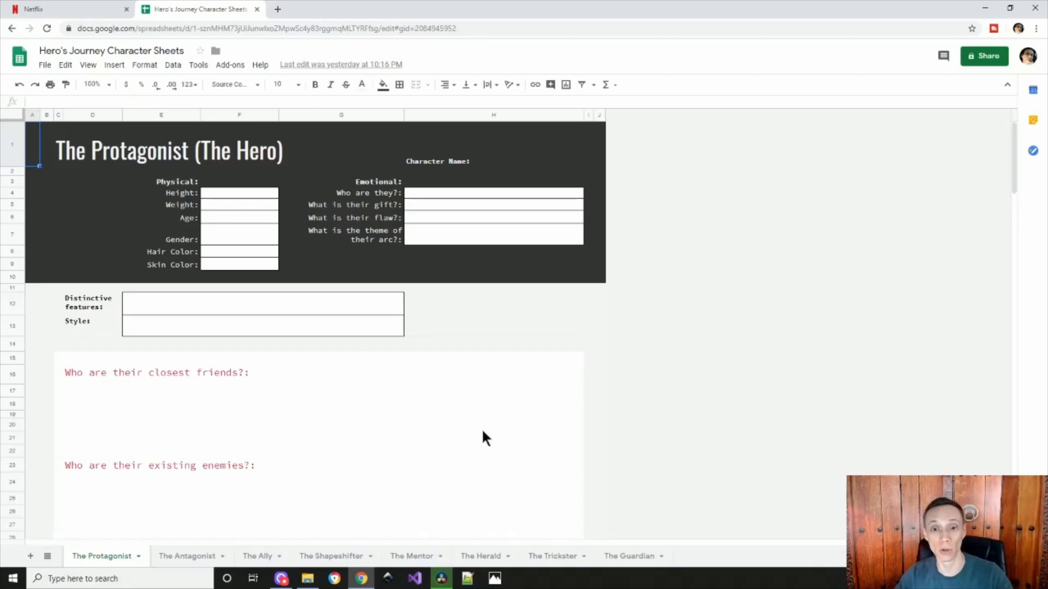
mouse_move(219, 204)
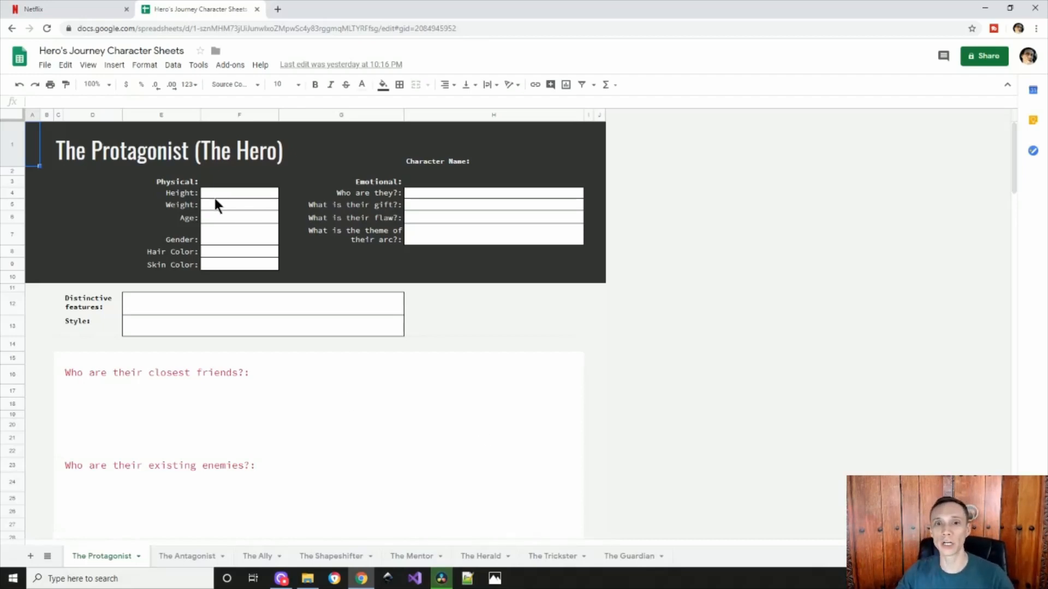
Review the Protagonist template's Emotional heading, Weight, Hair Color, flaw, arc theme, Character Name and closest-friends fields
left_click(160, 181)
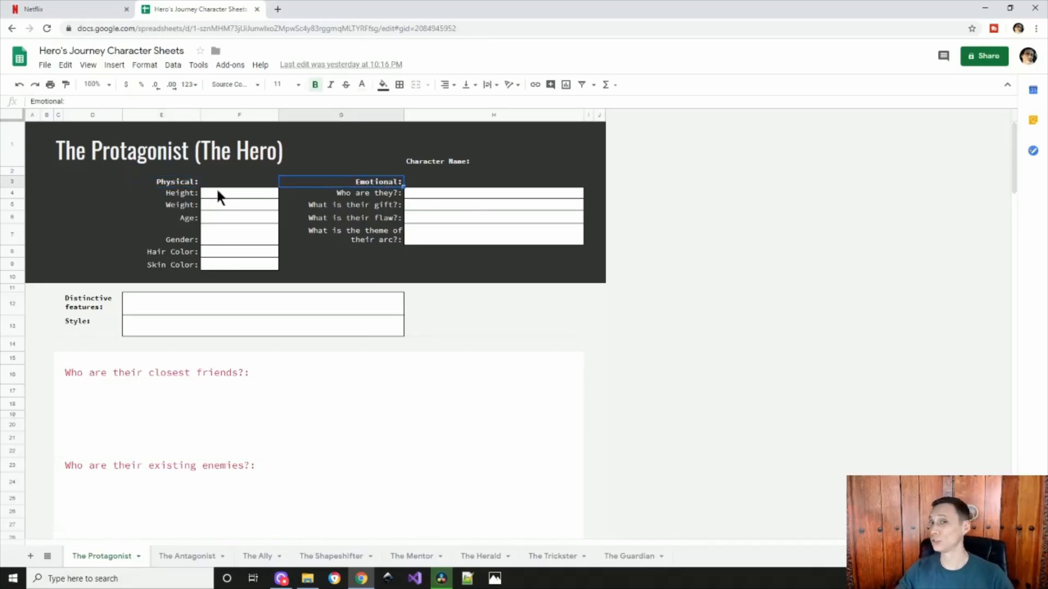
left_click(239, 204)
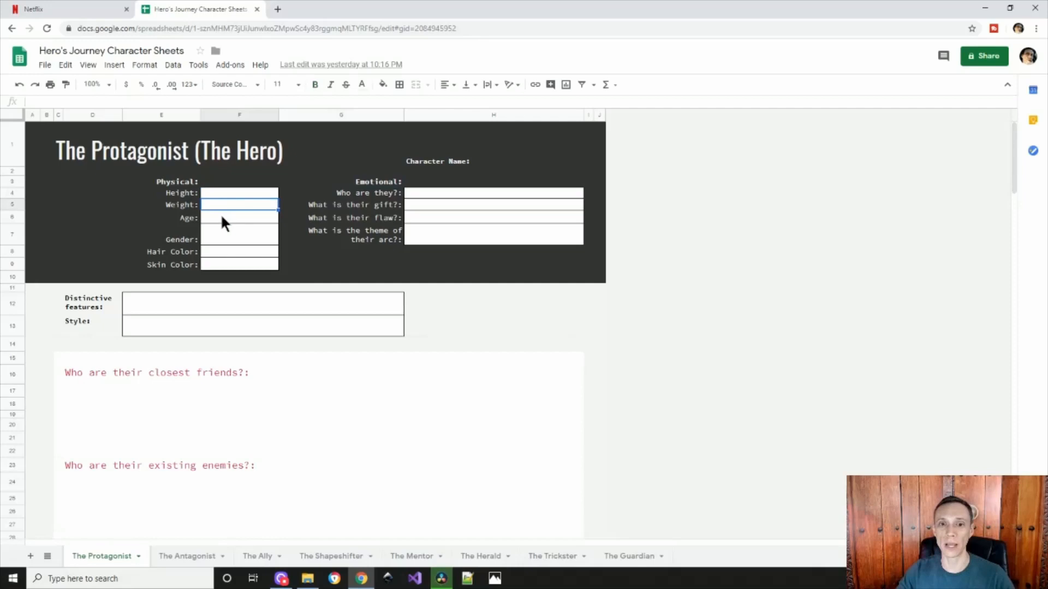
left_click(239, 252)
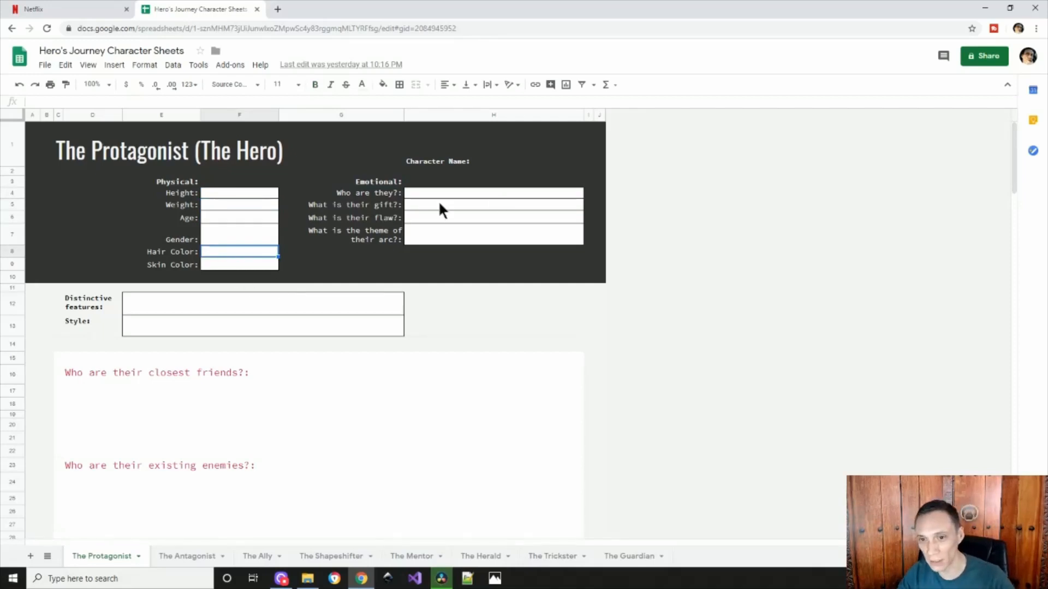
left_click(493, 217)
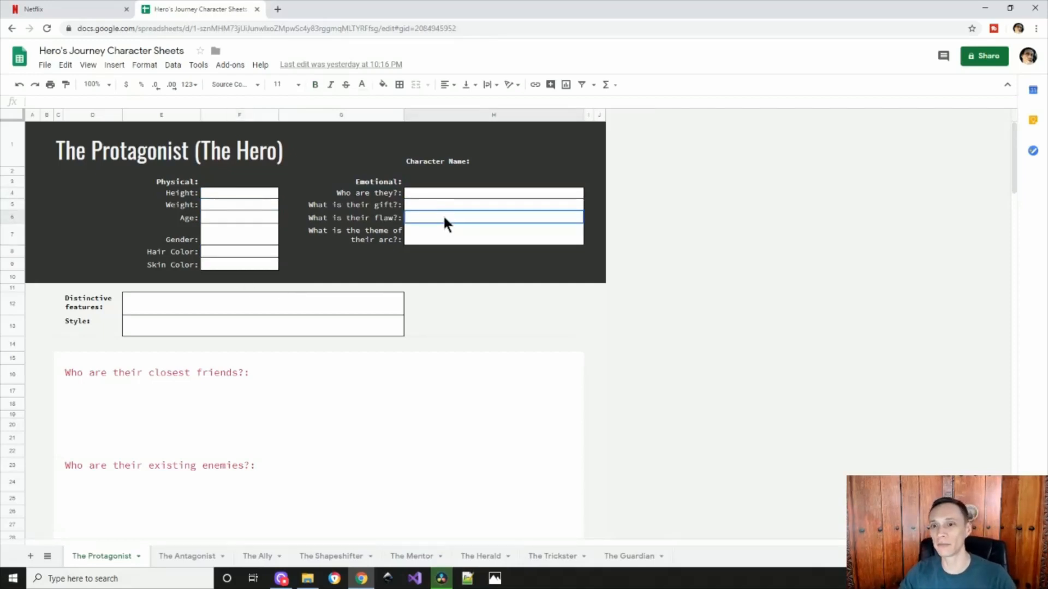
left_click(494, 234)
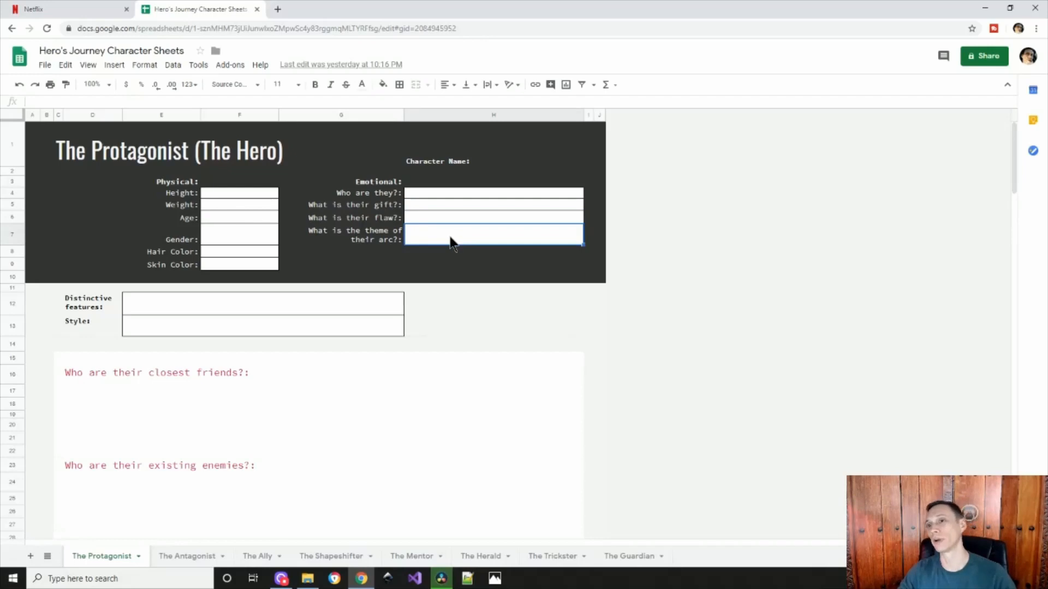
mouse_move(480, 149)
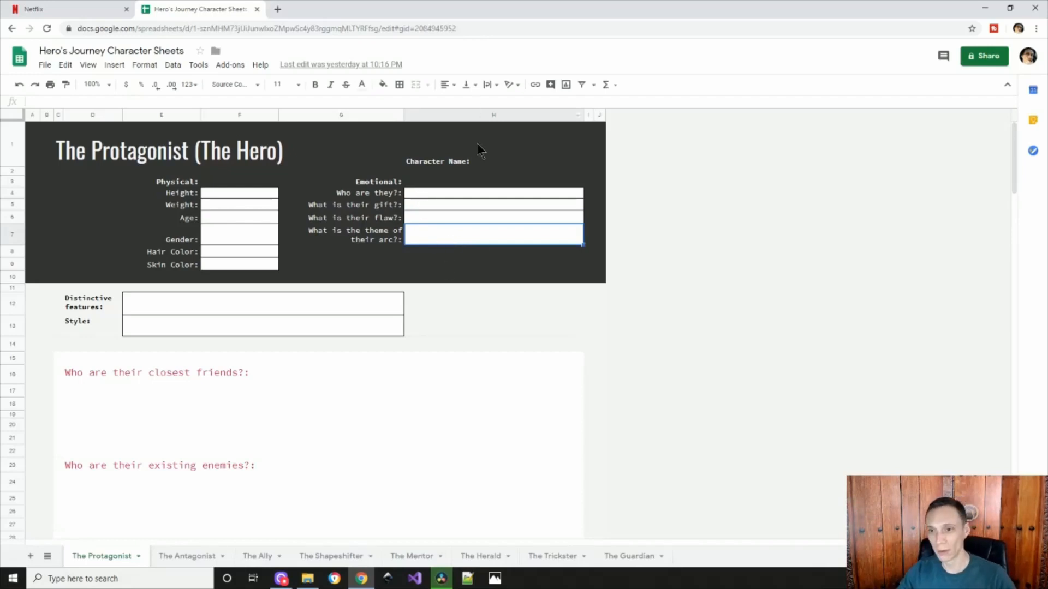
left_click(493, 144)
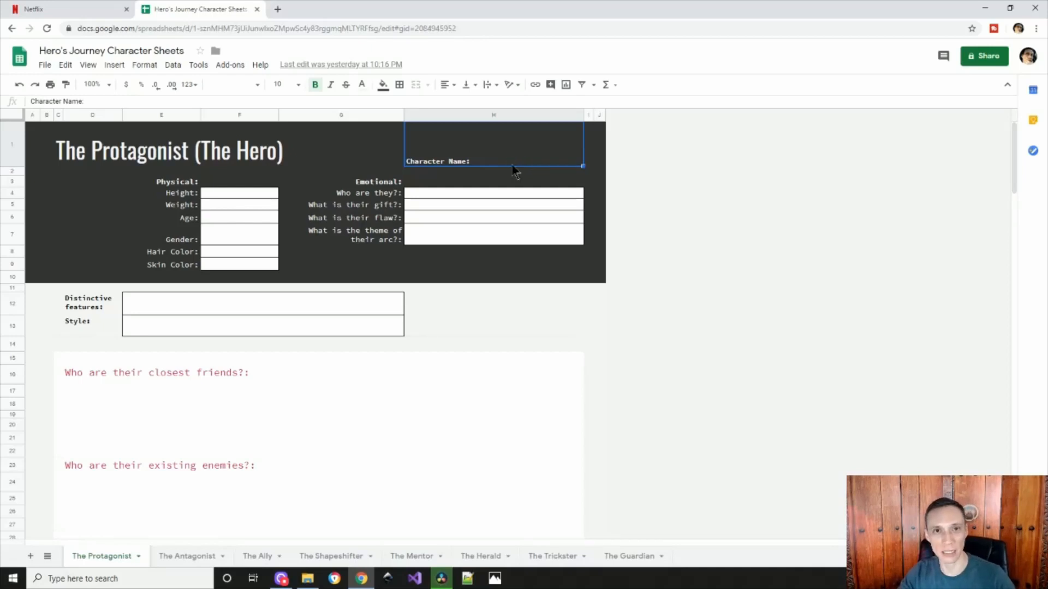
mouse_move(400, 309)
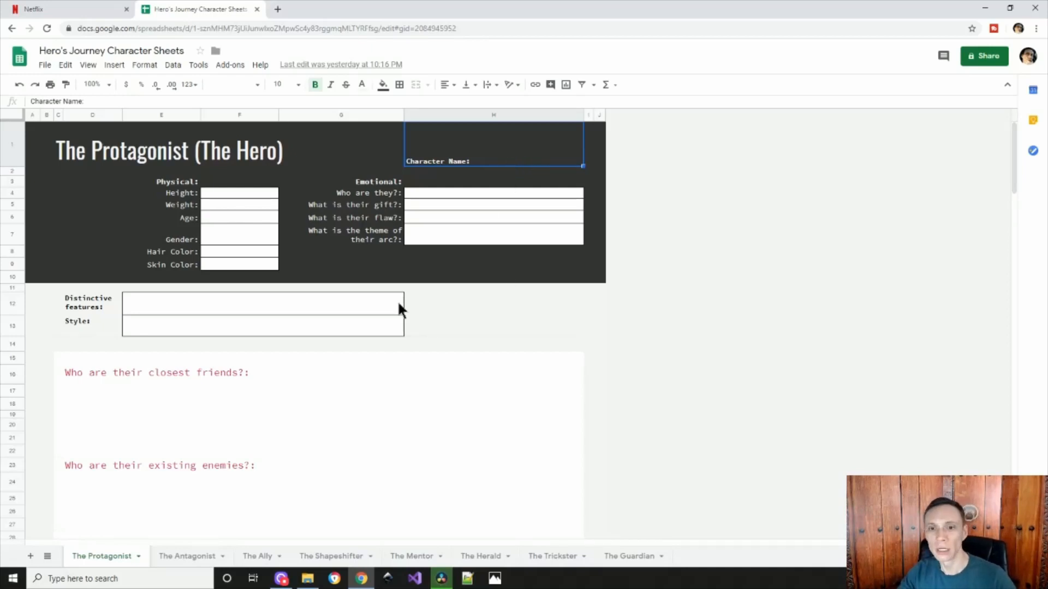
left_click(262, 302)
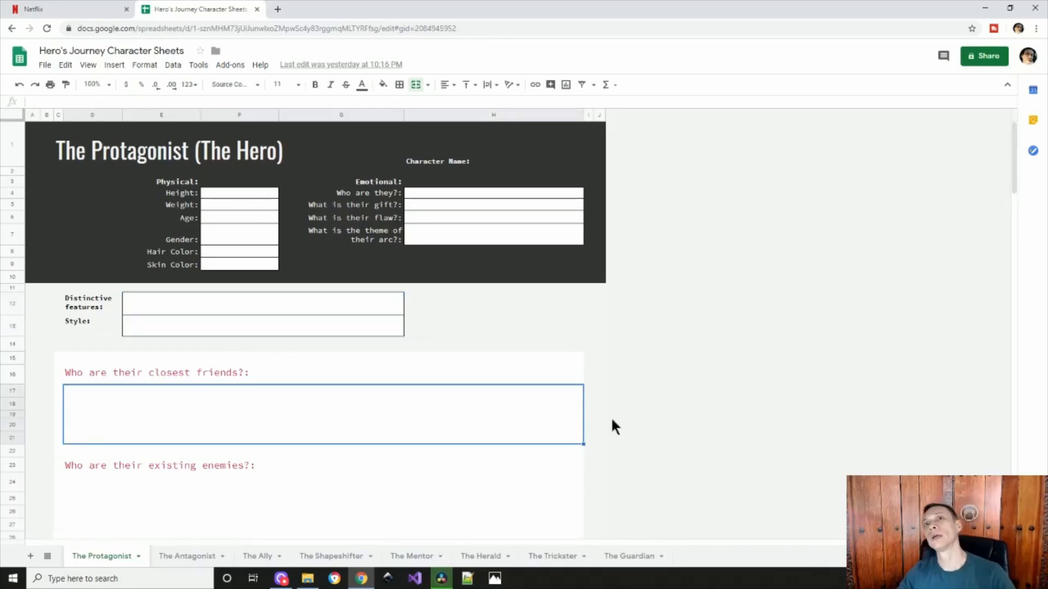
Scroll through the rest of the sheet, then visit The Antagonist, The Ally and The Shapeshifter templates in turn
scroll("down", 3)
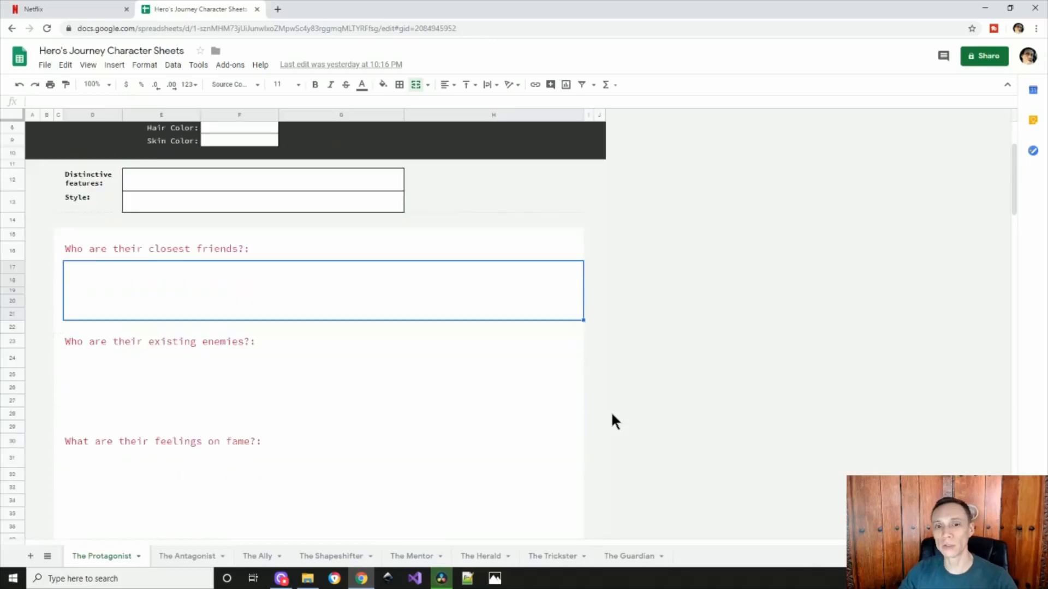
scroll("down", 3)
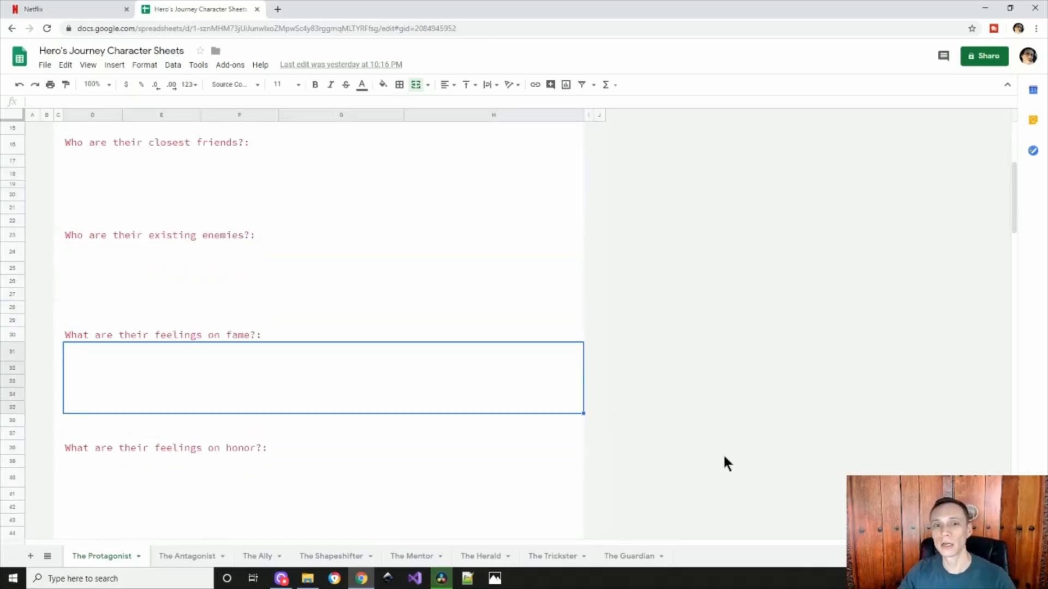
scroll("down", 3)
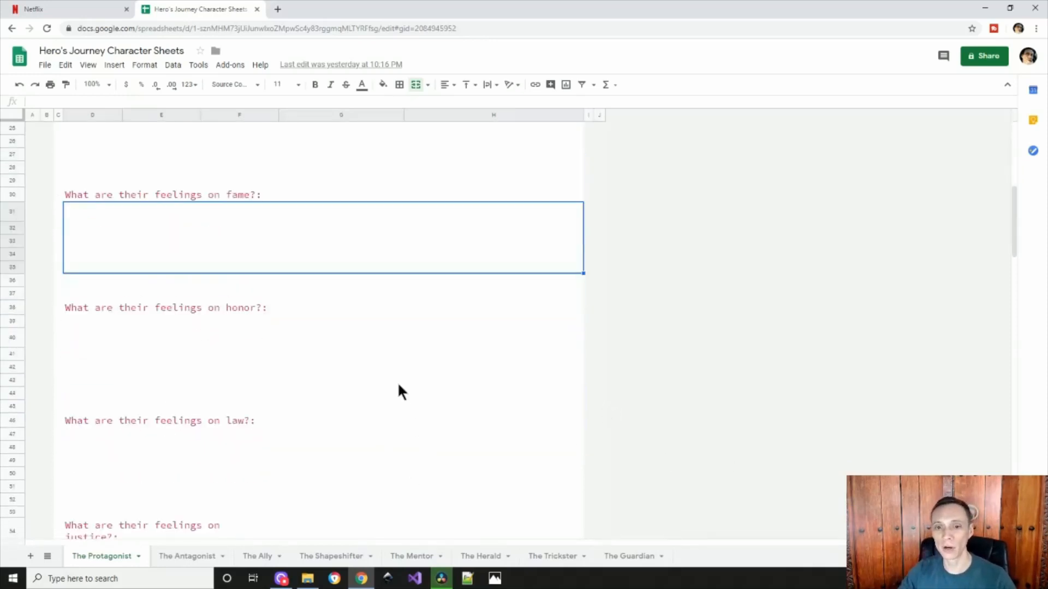
scroll("down", 3)
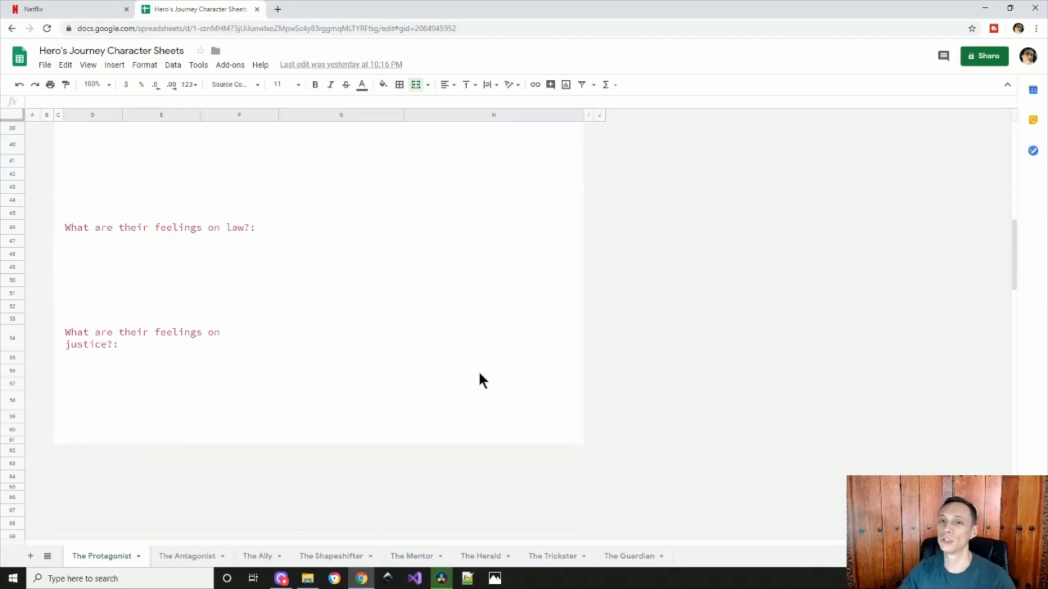
mouse_move(504, 361)
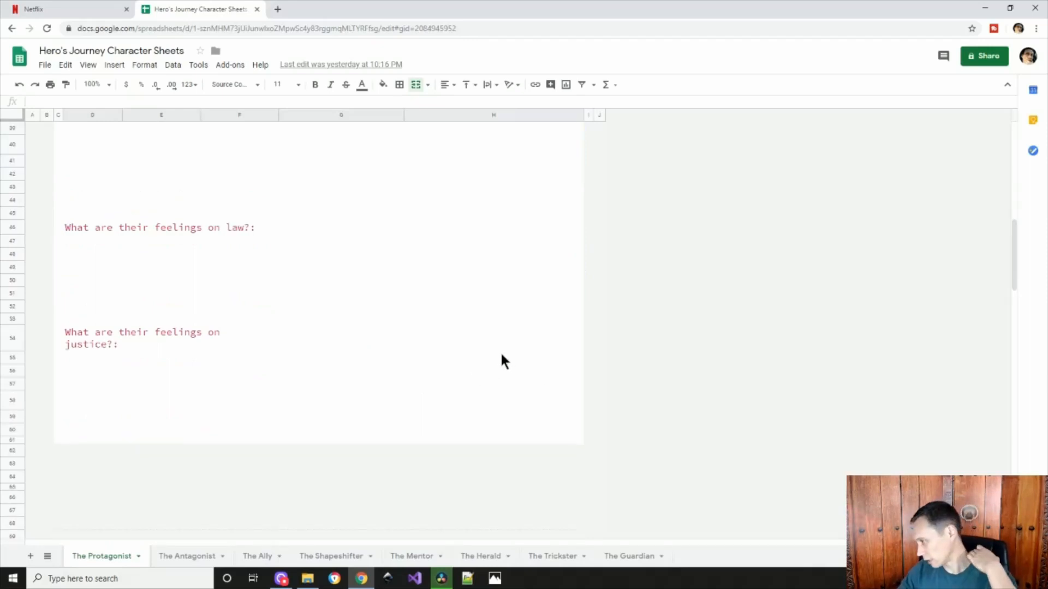
mouse_move(493, 375)
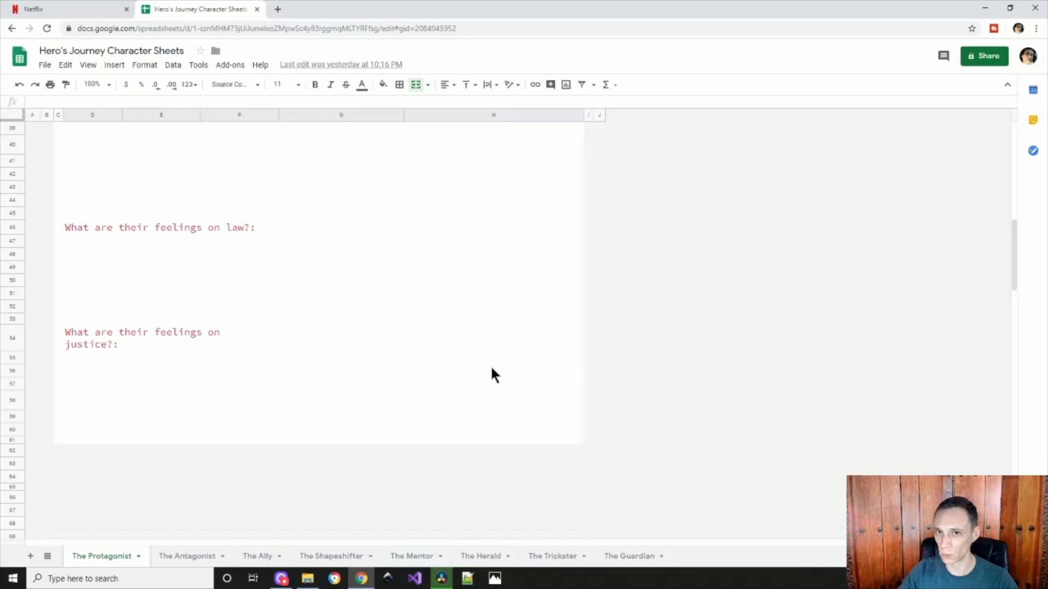
mouse_move(483, 371)
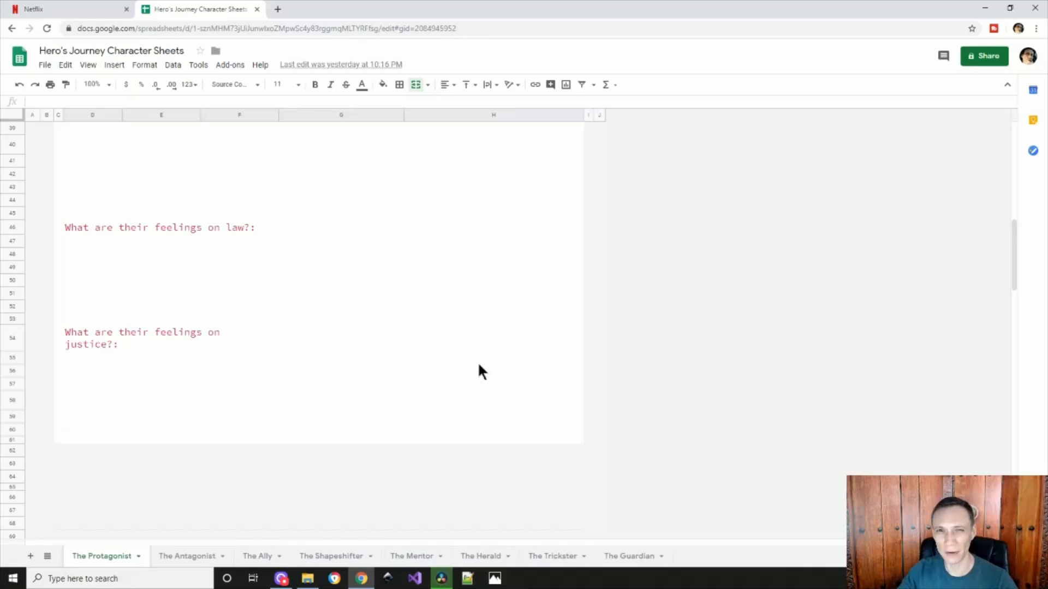
mouse_move(469, 337)
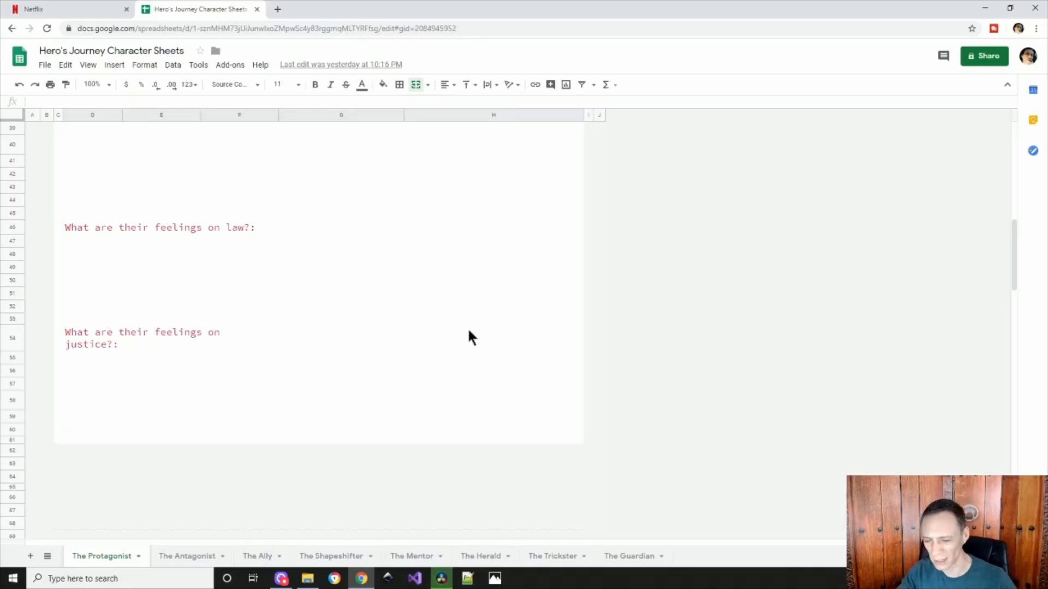
scroll("up", 3)
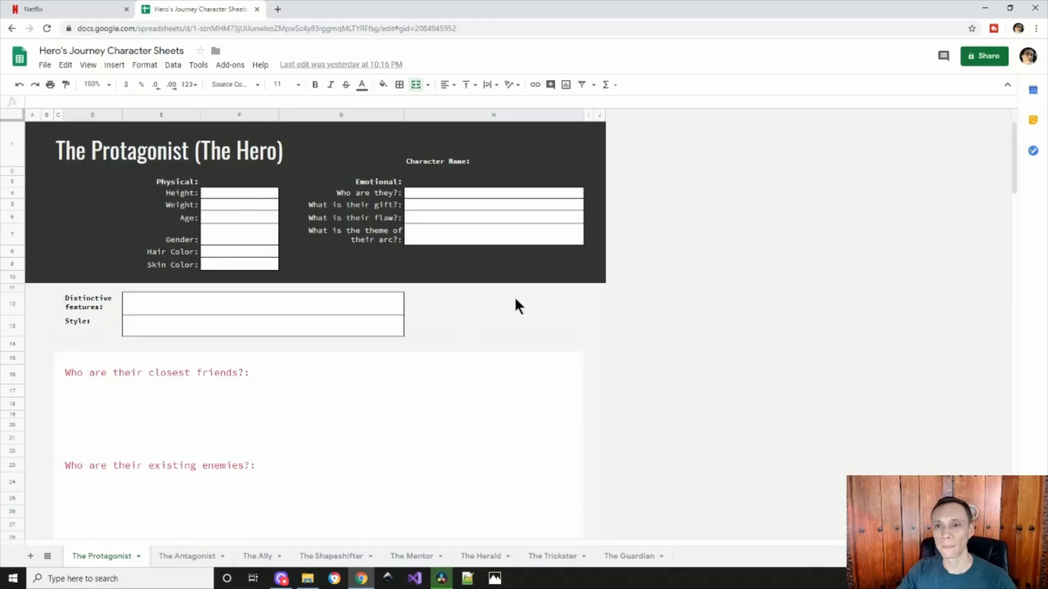
mouse_move(194, 556)
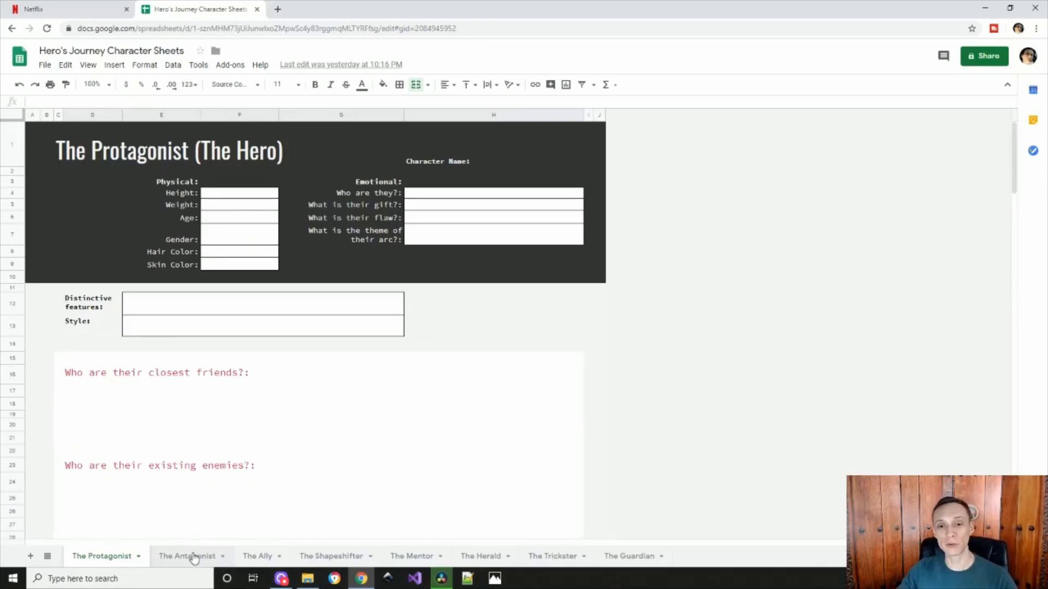
left_click(187, 556)
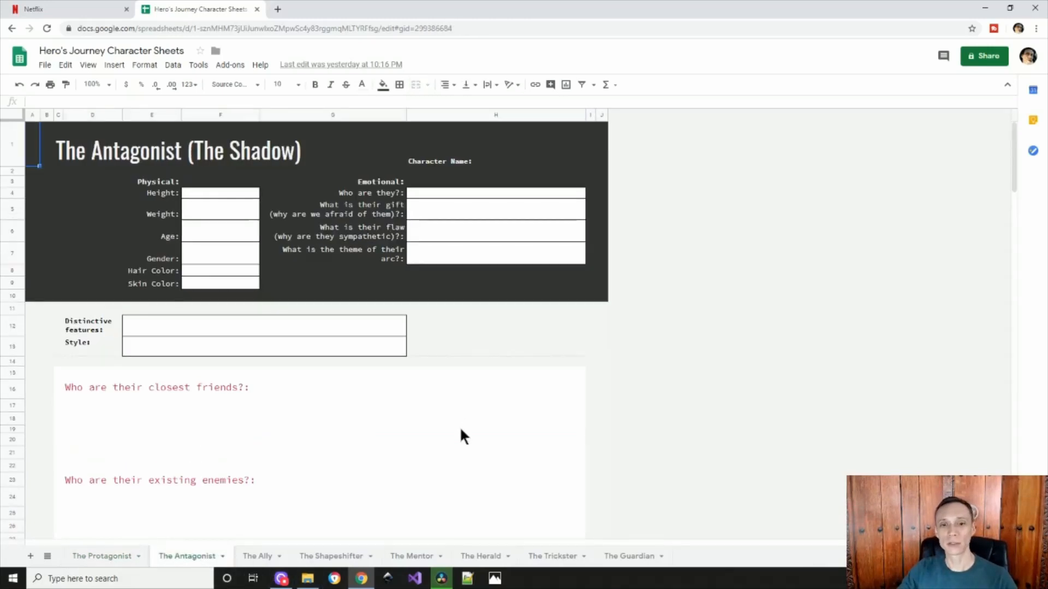
scroll("down", 3)
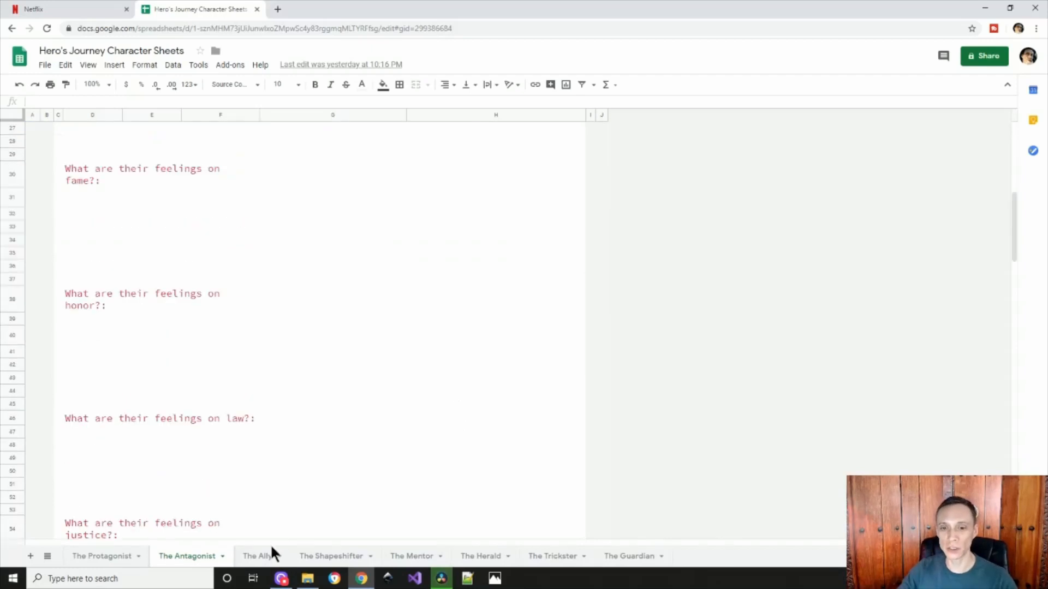
left_click(256, 555)
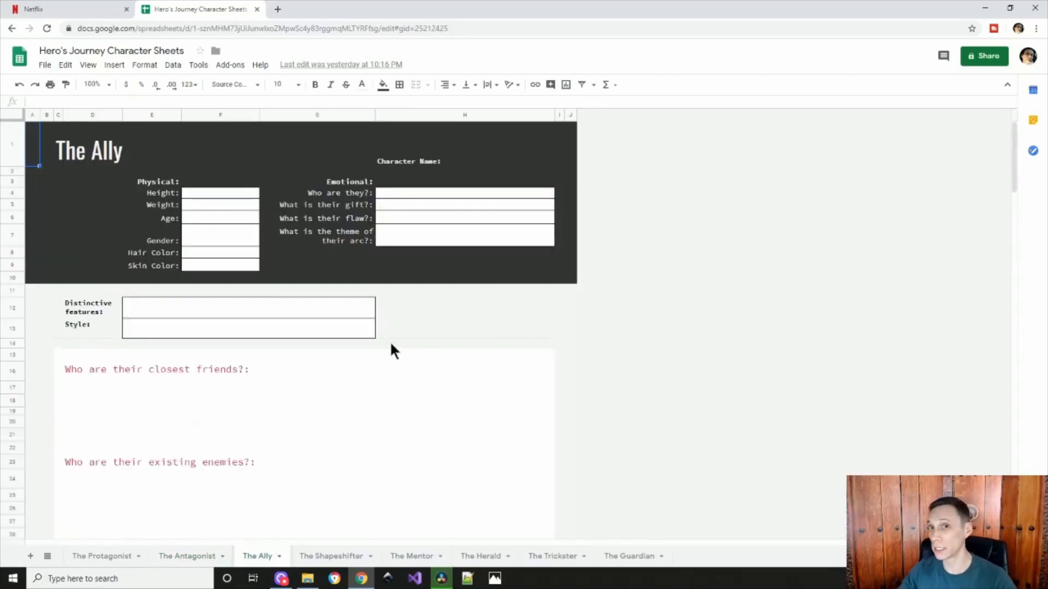
mouse_move(400, 346)
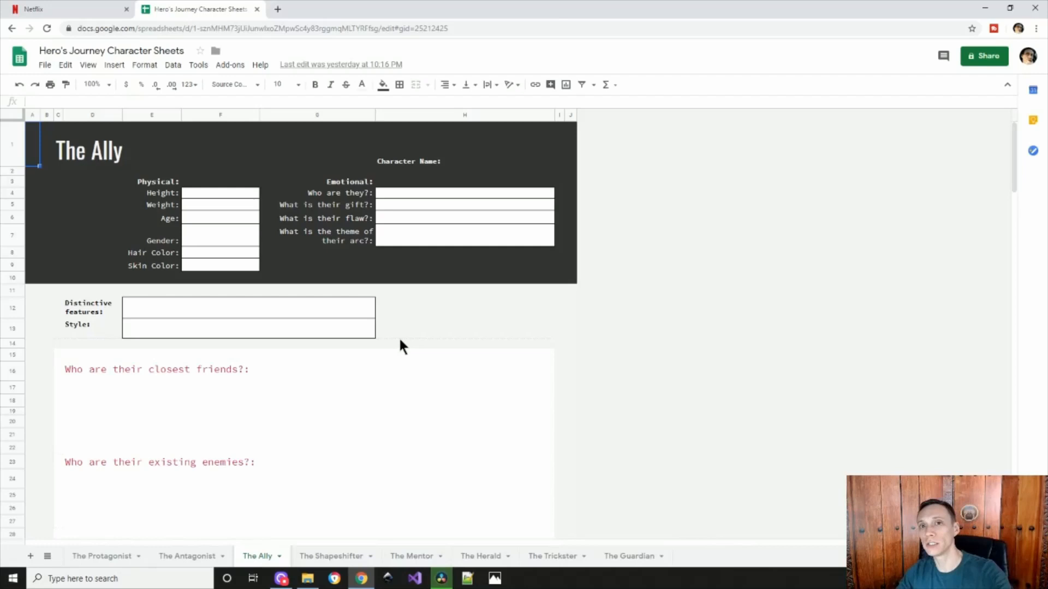
mouse_move(438, 361)
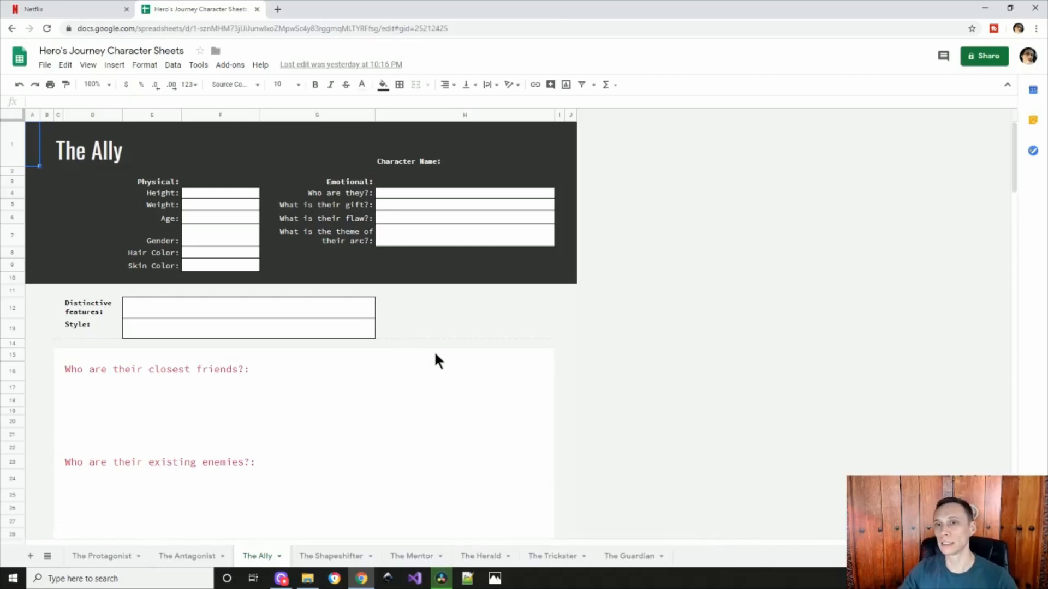
mouse_move(430, 371)
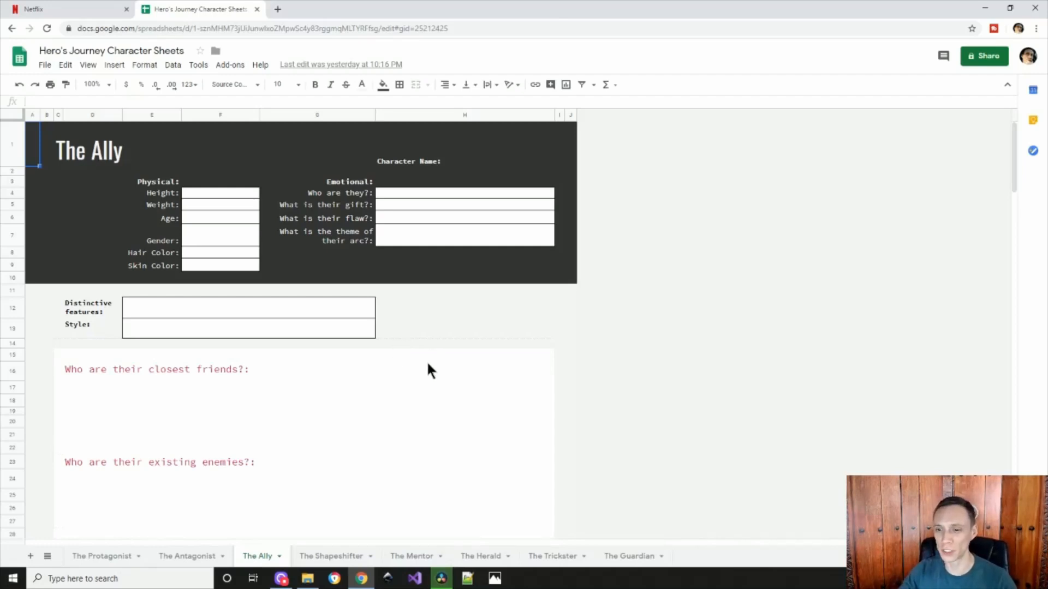
mouse_move(415, 473)
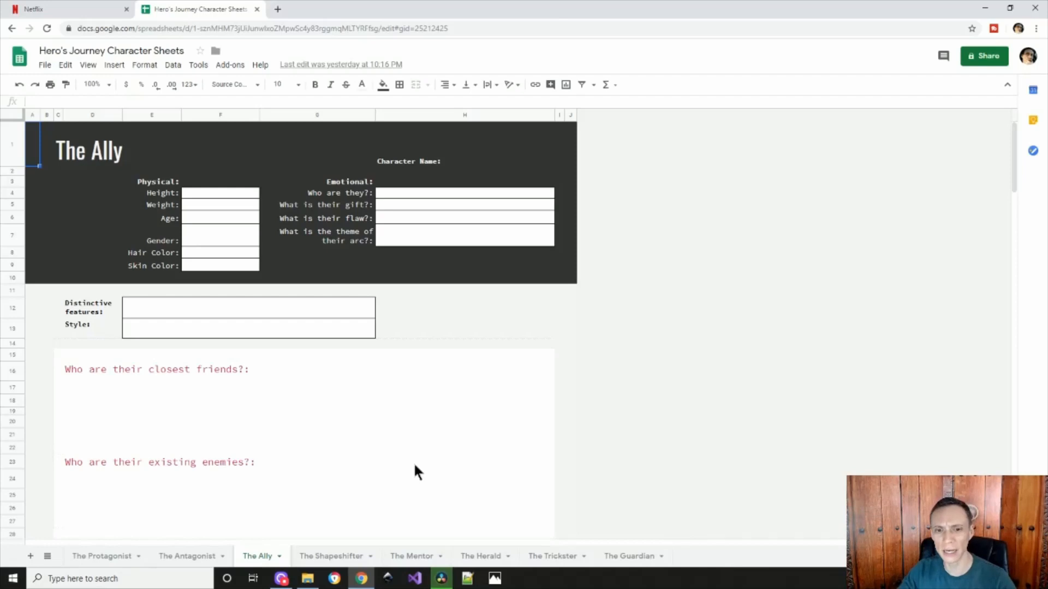
mouse_move(494, 403)
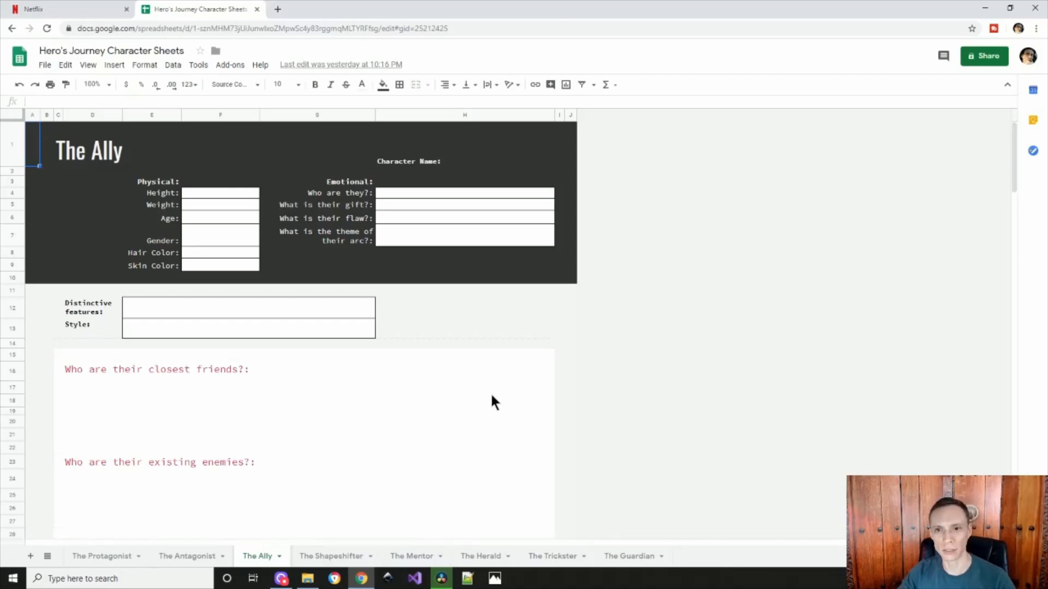
left_click(330, 555)
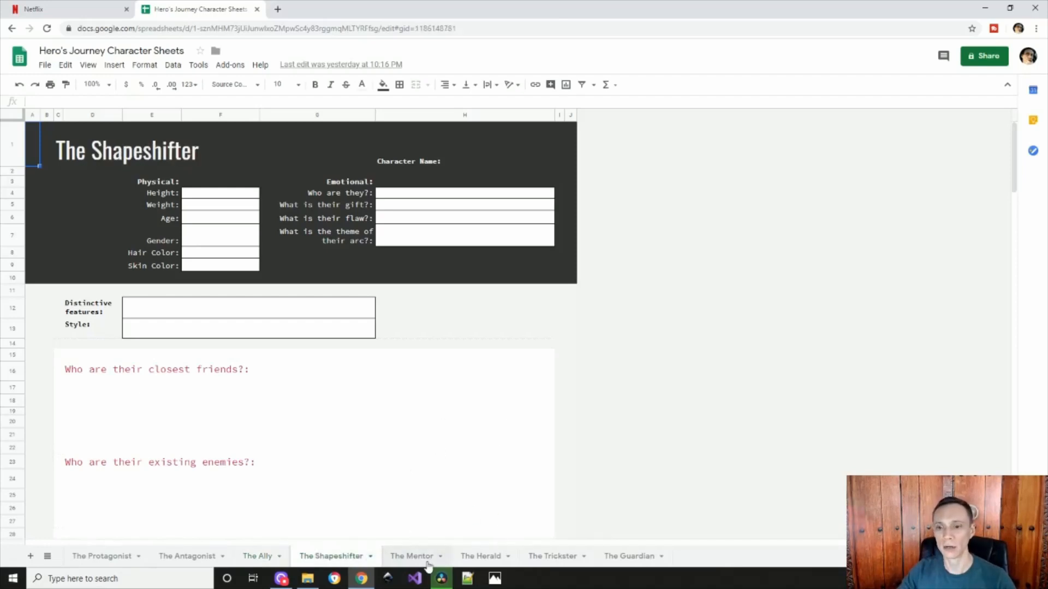
Show The Mentor's theme-lesson and plot-lesson questions and the relation-to-protagonist answer space
left_click(412, 555)
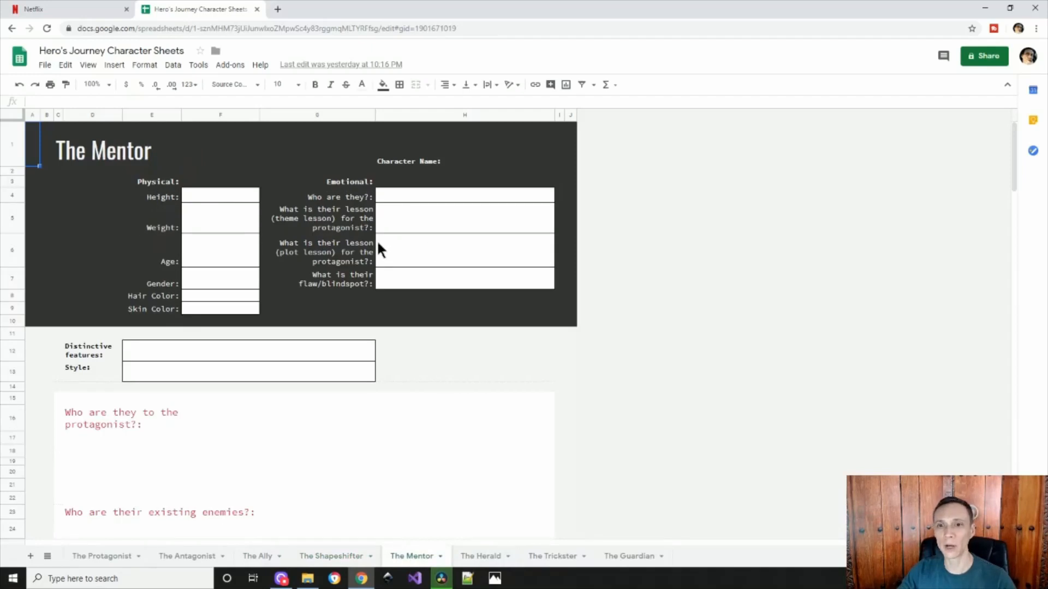
left_click(327, 218)
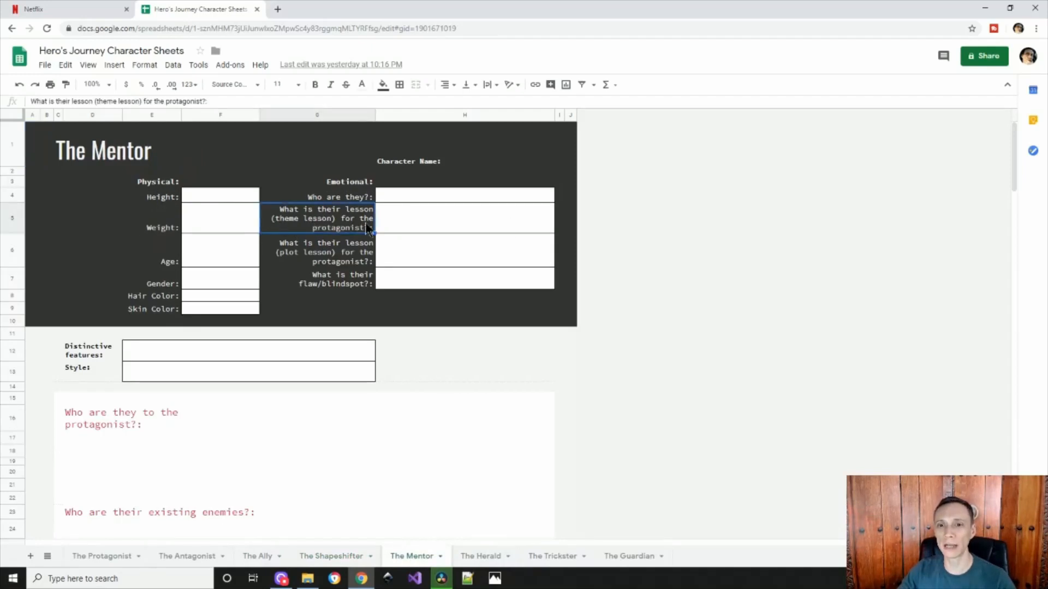
mouse_move(280, 230)
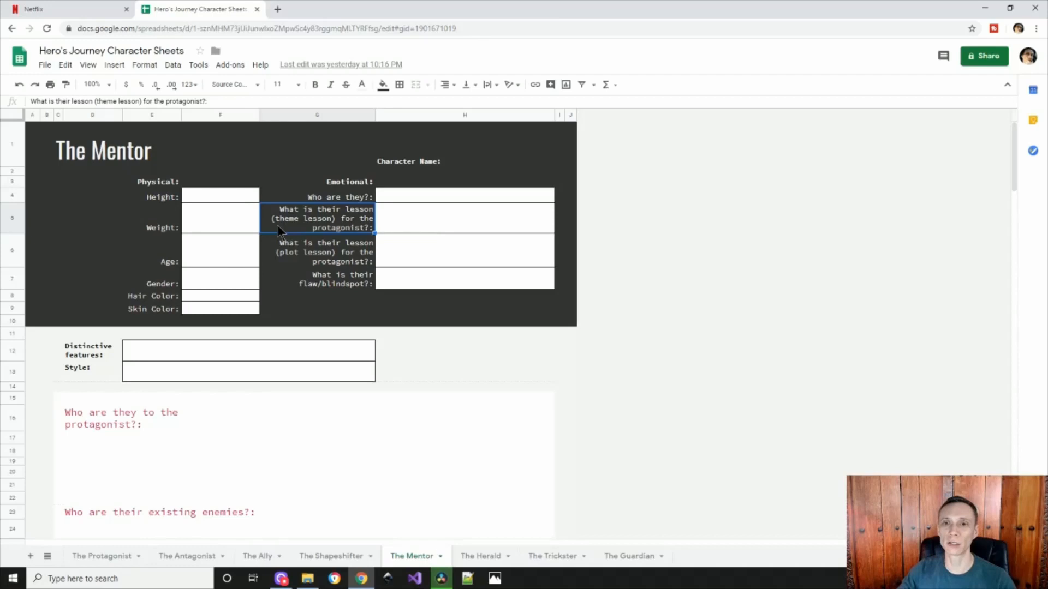
mouse_move(337, 225)
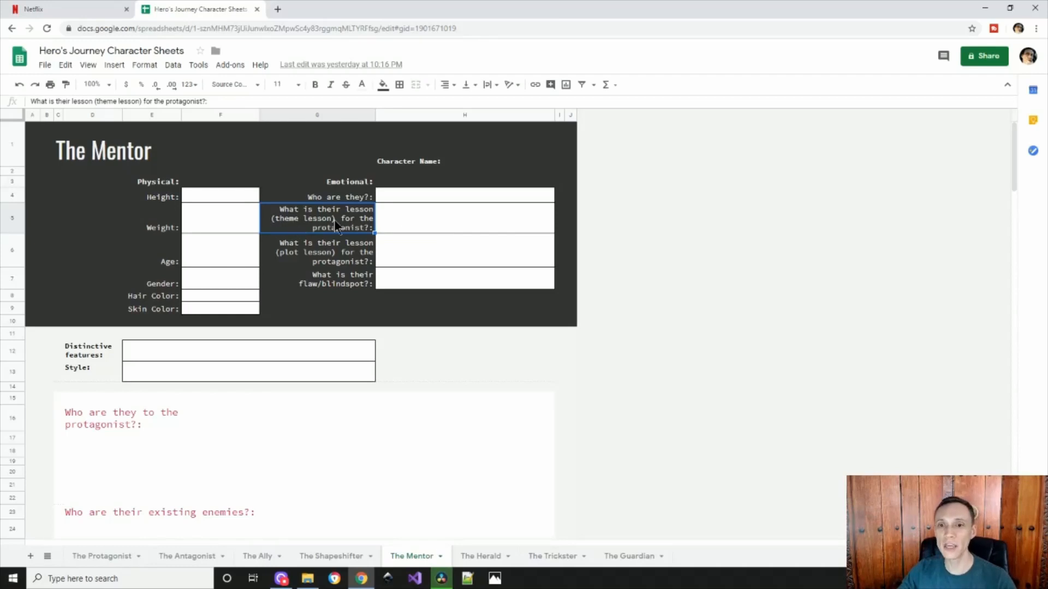
mouse_move(389, 267)
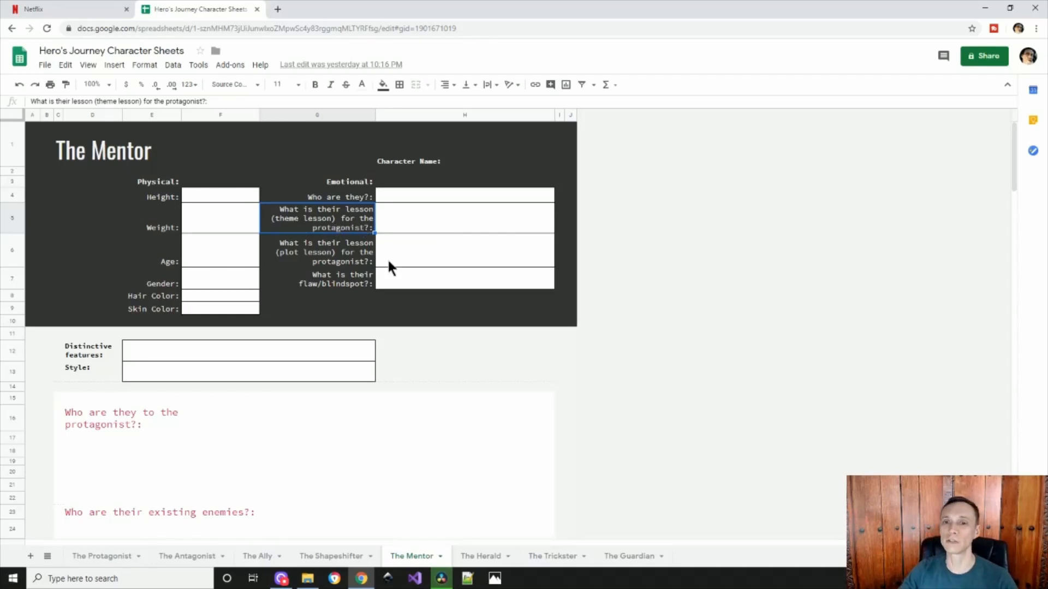
left_click(316, 252)
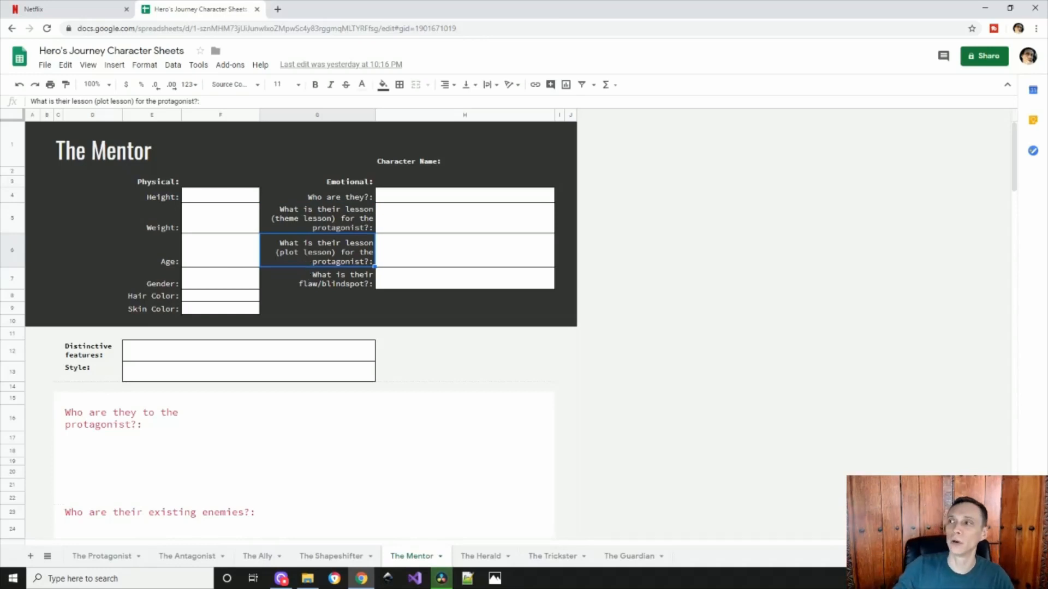
mouse_move(309, 268)
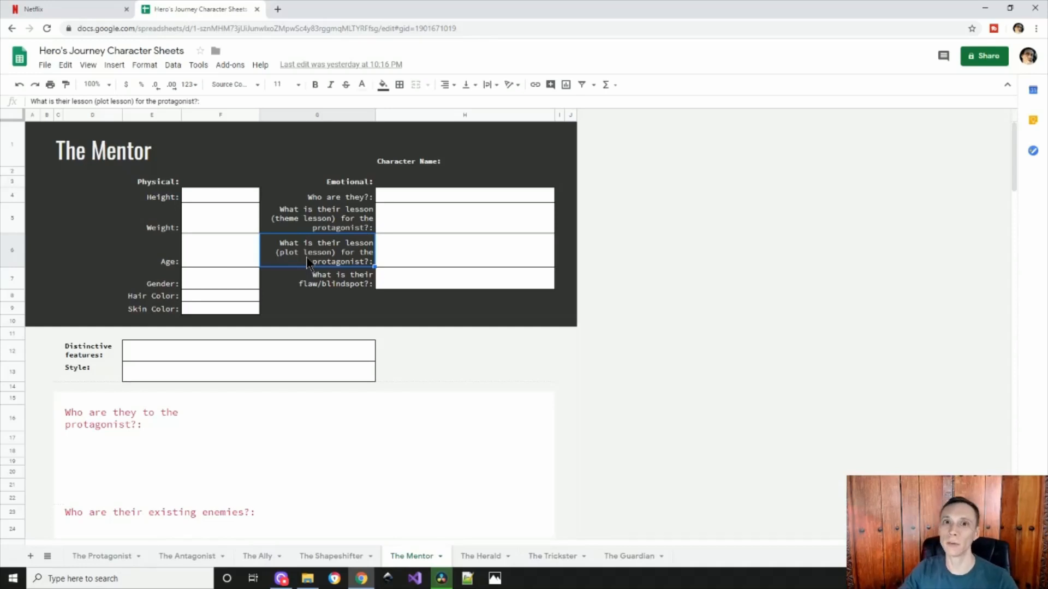
left_click(307, 461)
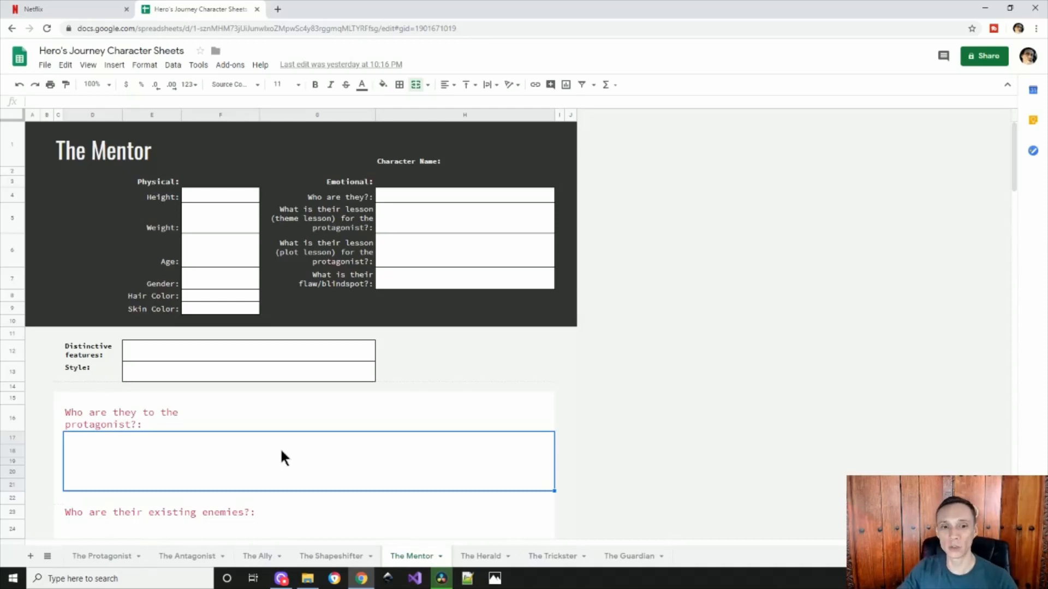
scroll("down", 3)
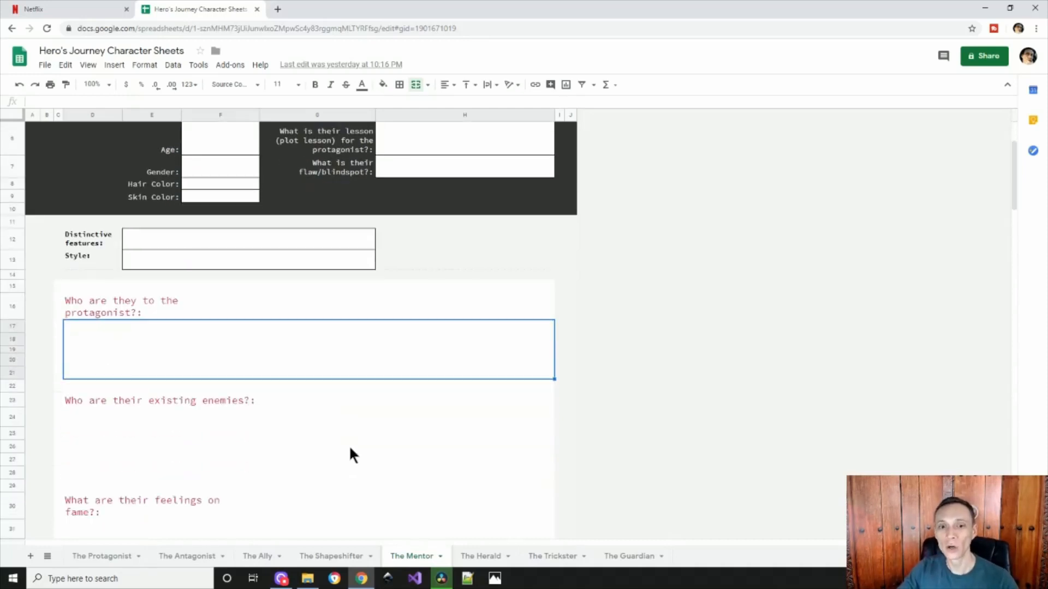
mouse_move(334, 440)
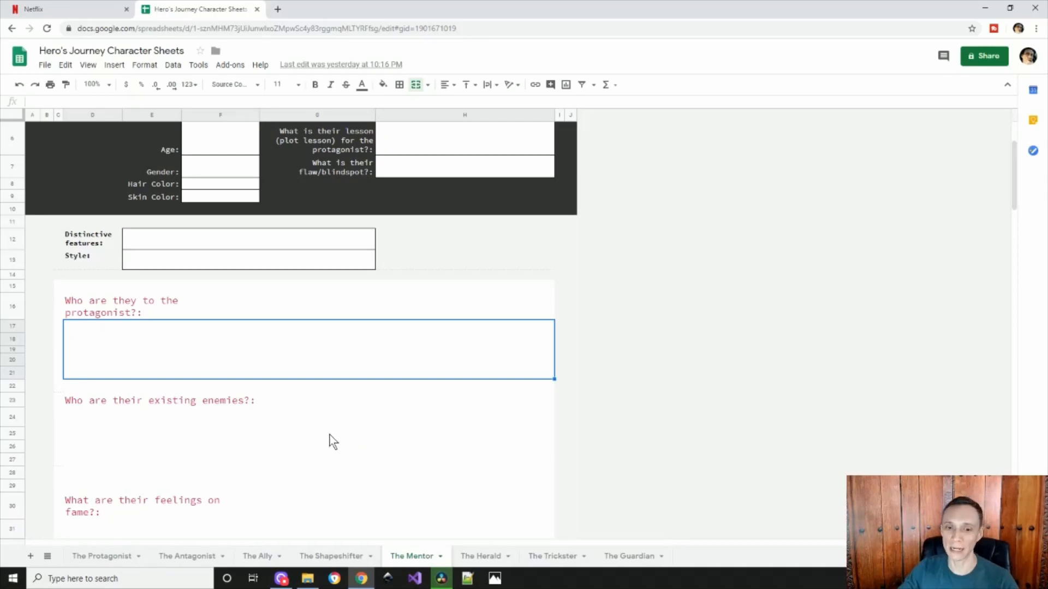
left_click(318, 400)
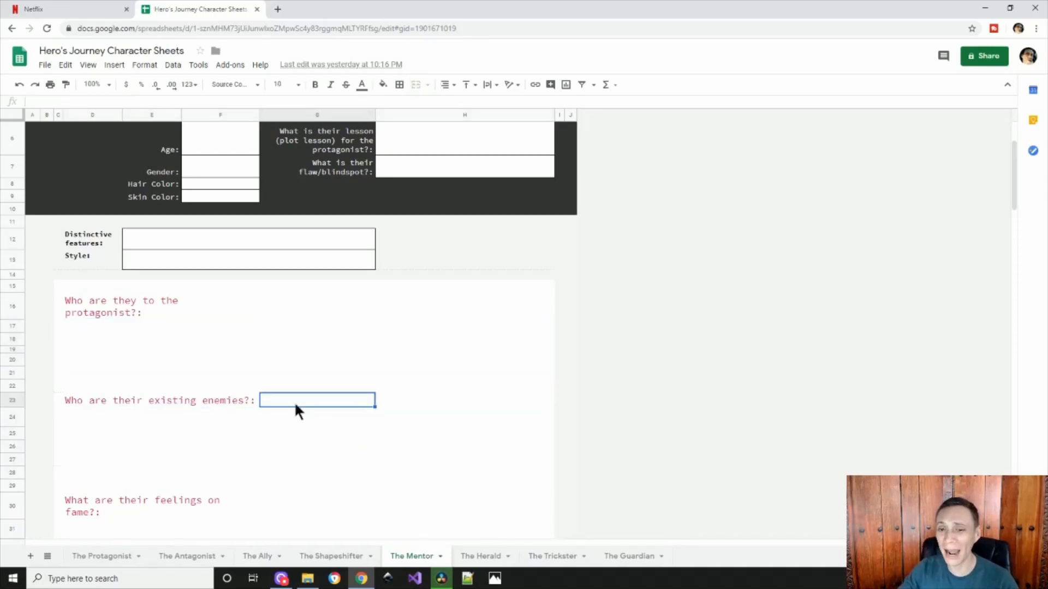
scroll("down", 3)
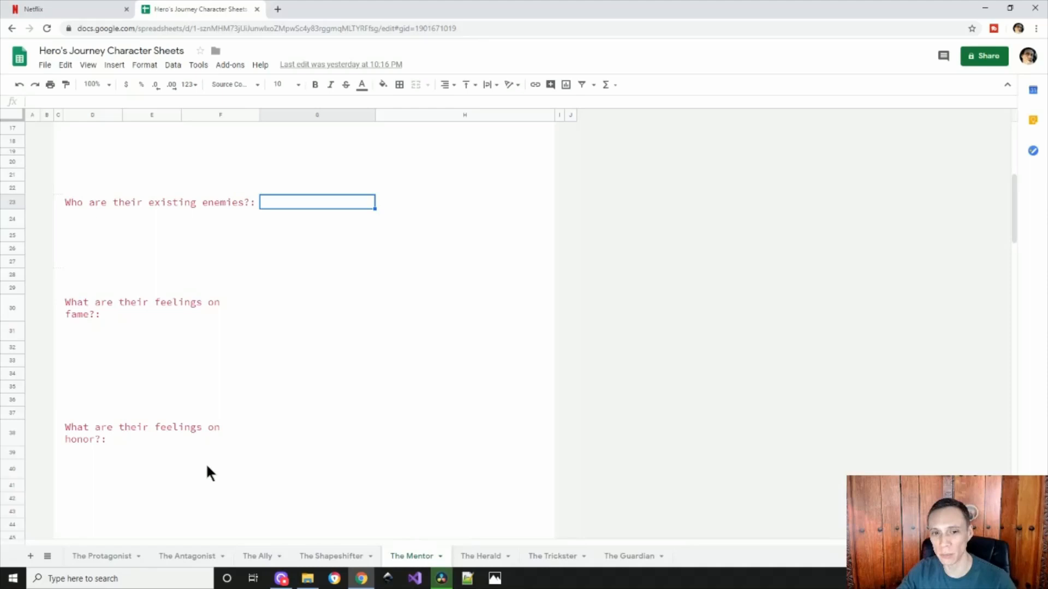
scroll("up", 3)
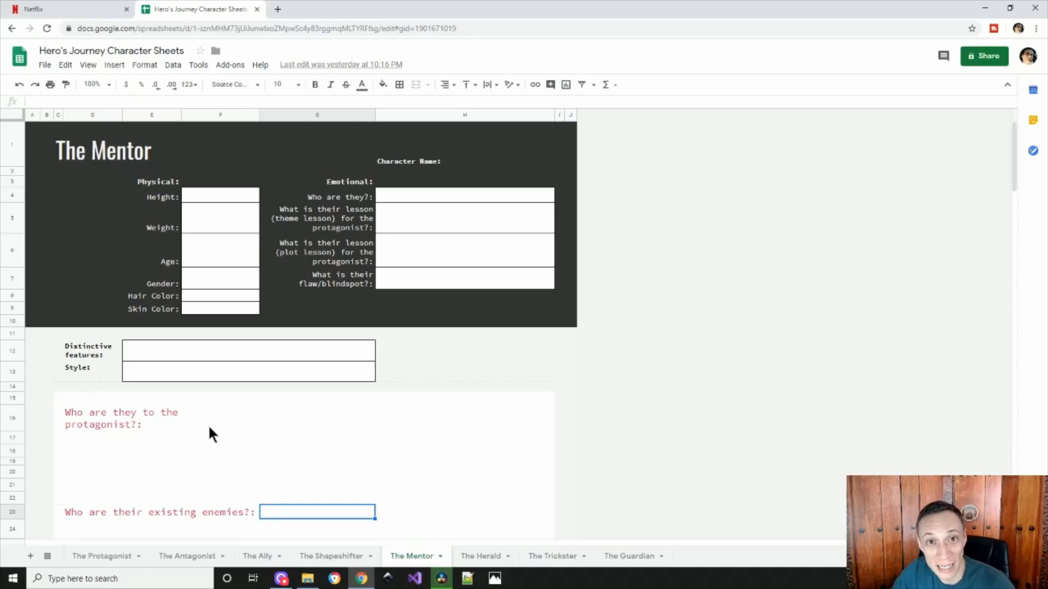
mouse_move(570, 424)
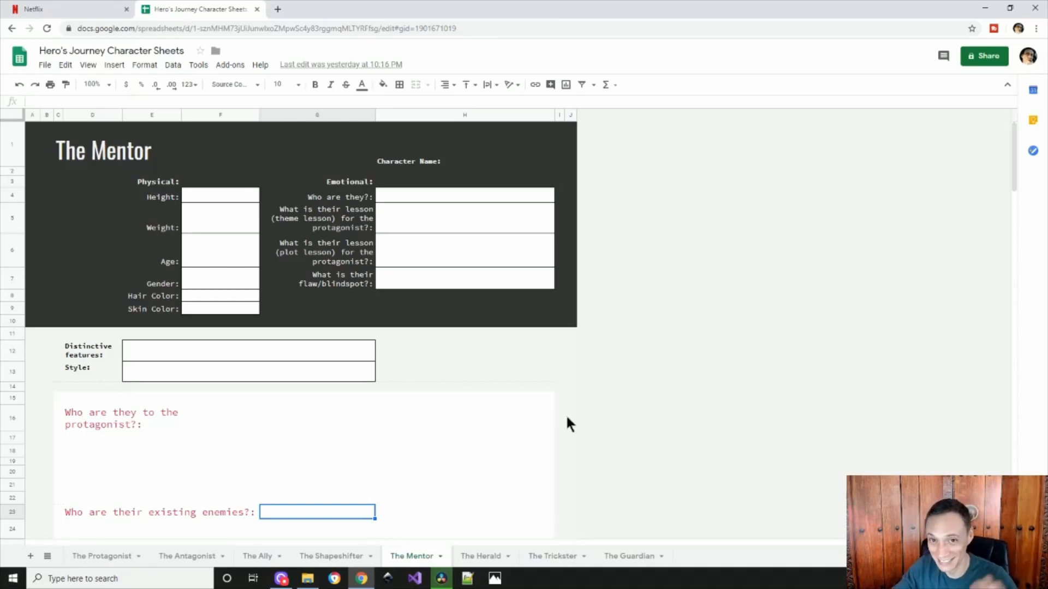
mouse_move(607, 478)
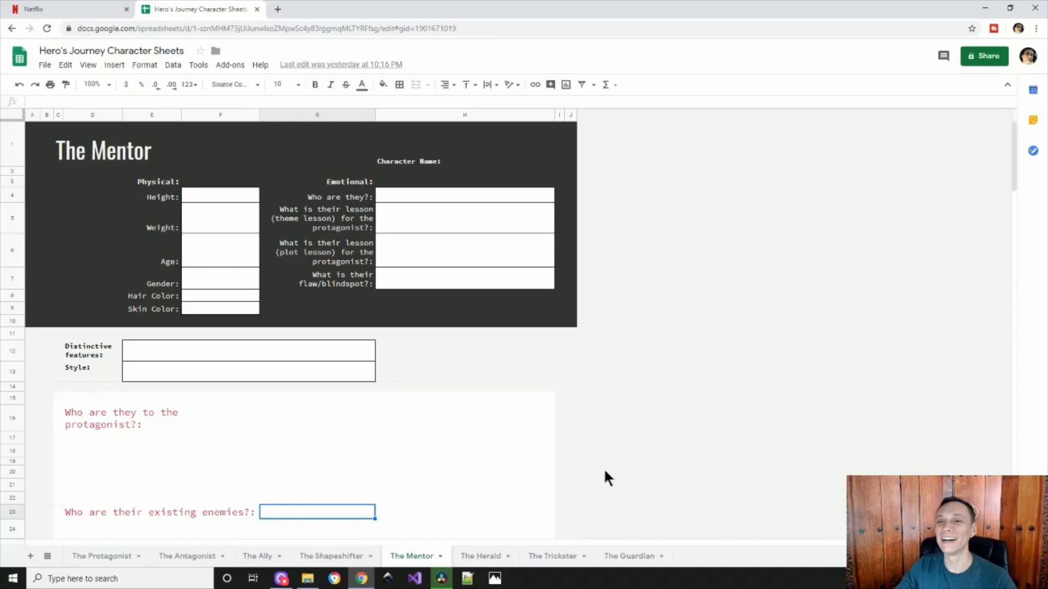
mouse_move(484, 555)
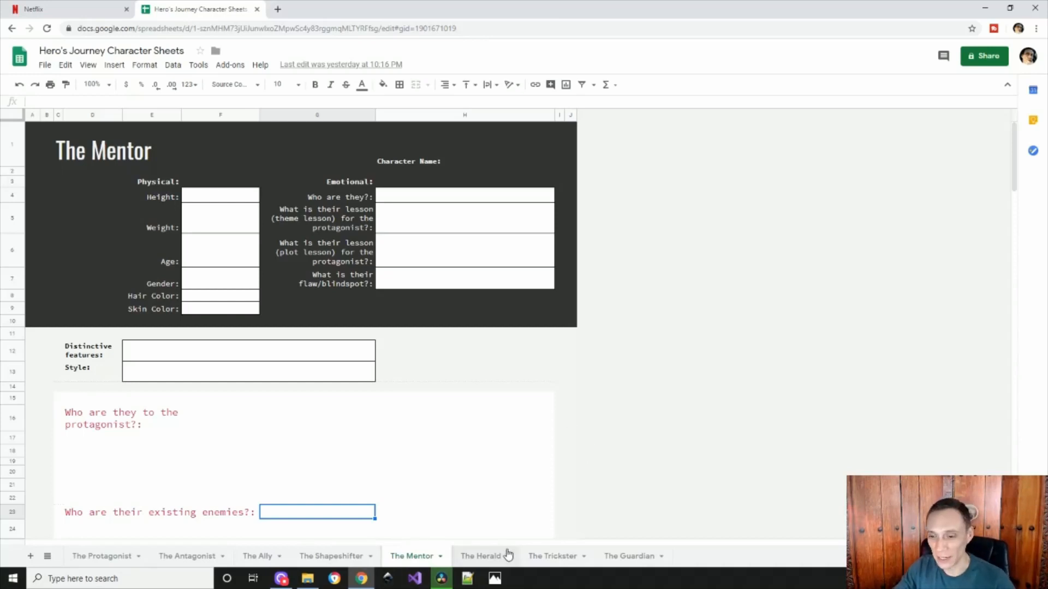
Visit The Herald and The Trickster templates, ending on The Guardian sheet
left_click(480, 555)
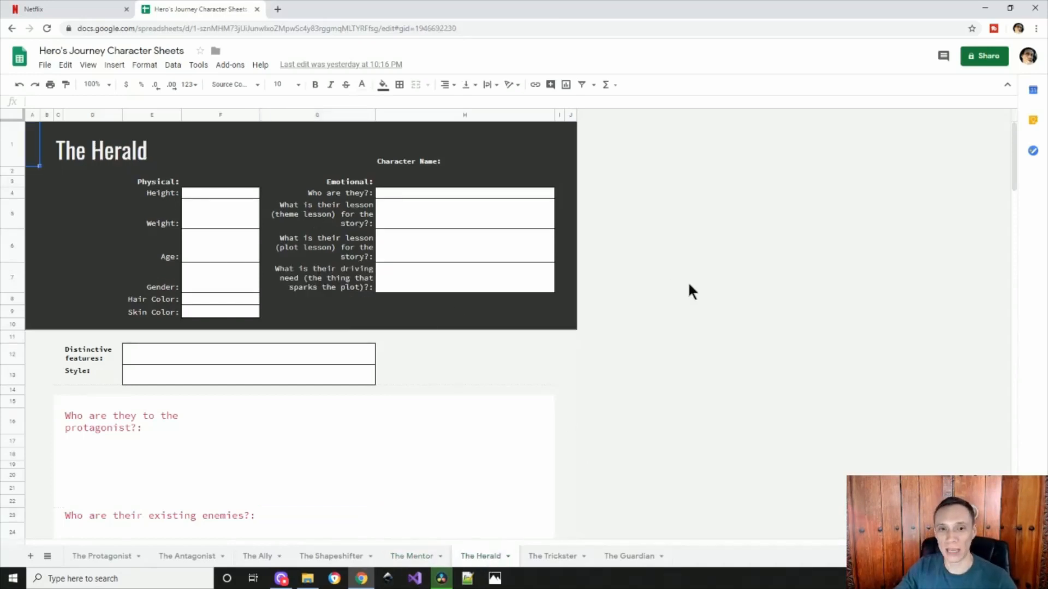
left_click(552, 555)
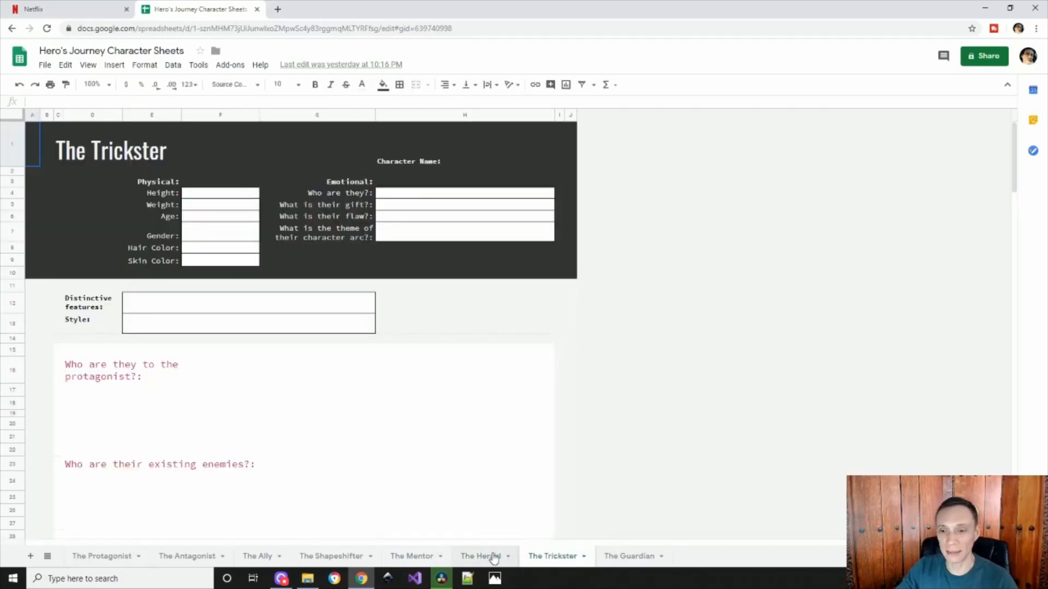
left_click(628, 556)
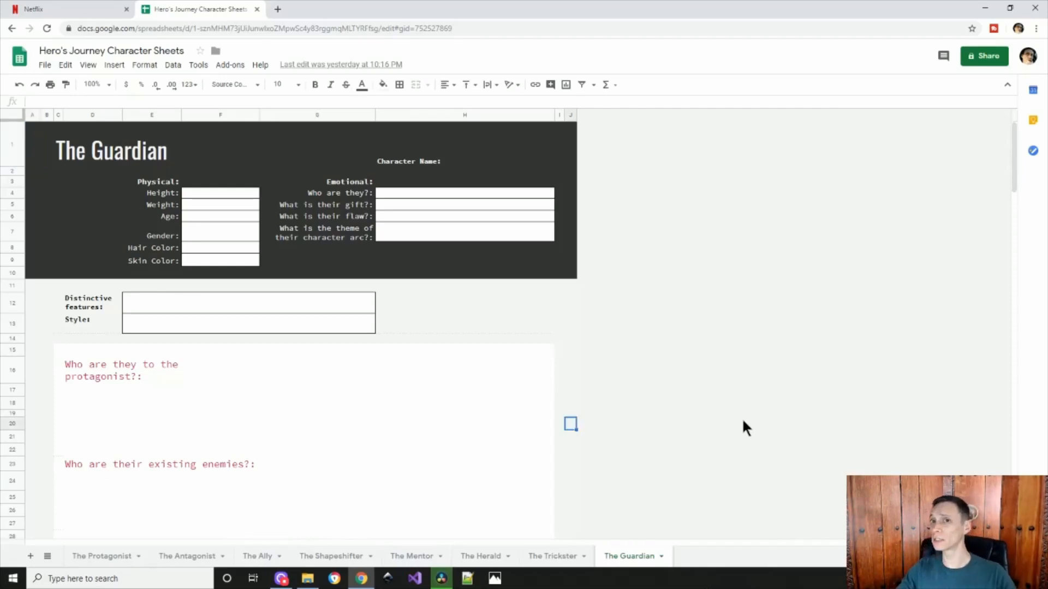
mouse_move(742, 431)
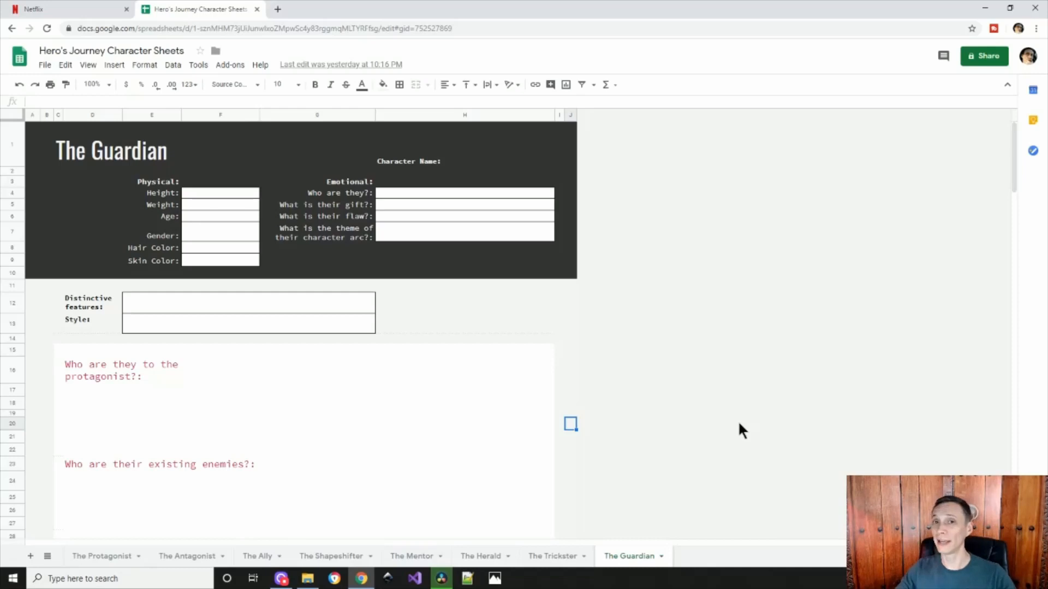
mouse_move(697, 424)
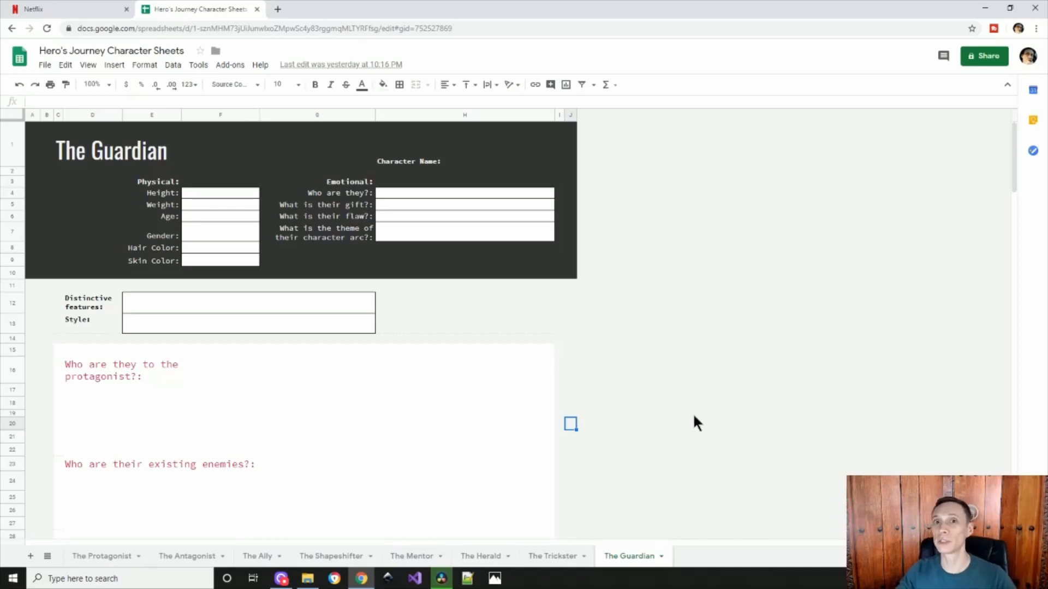
mouse_move(702, 423)
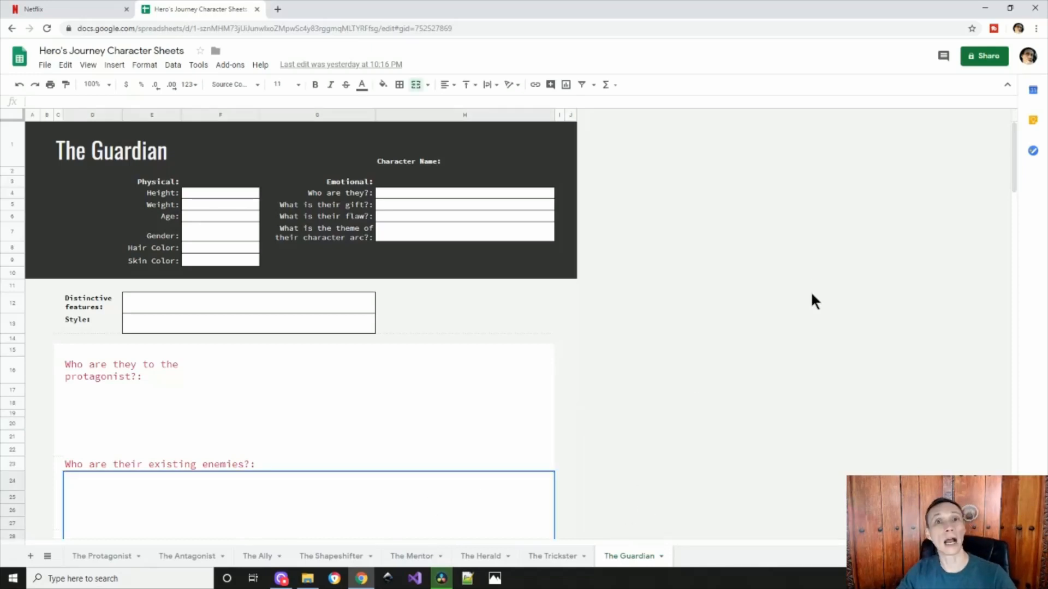
mouse_move(796, 280)
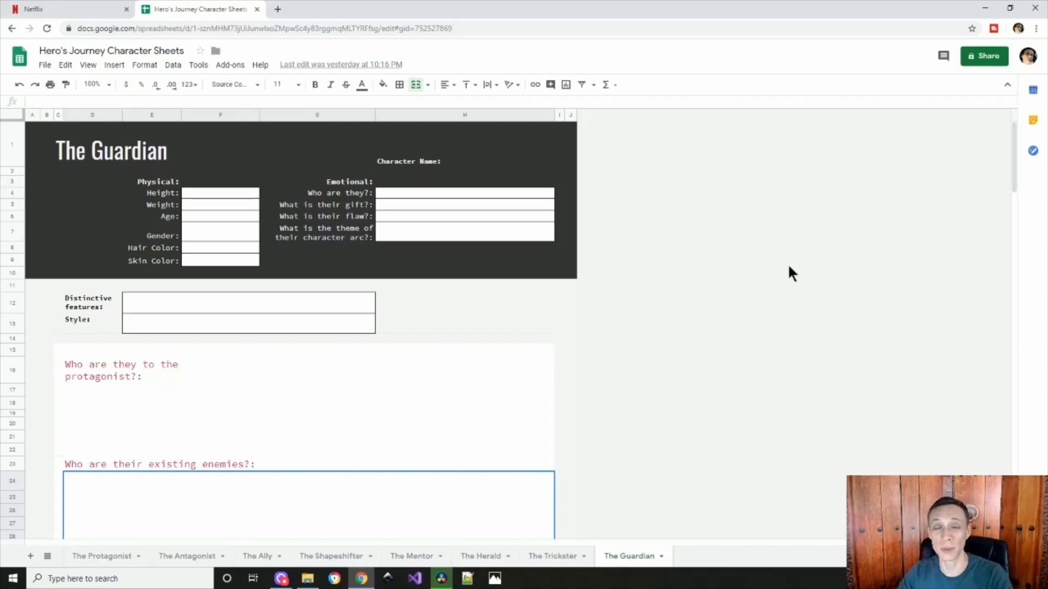
mouse_move(785, 283)
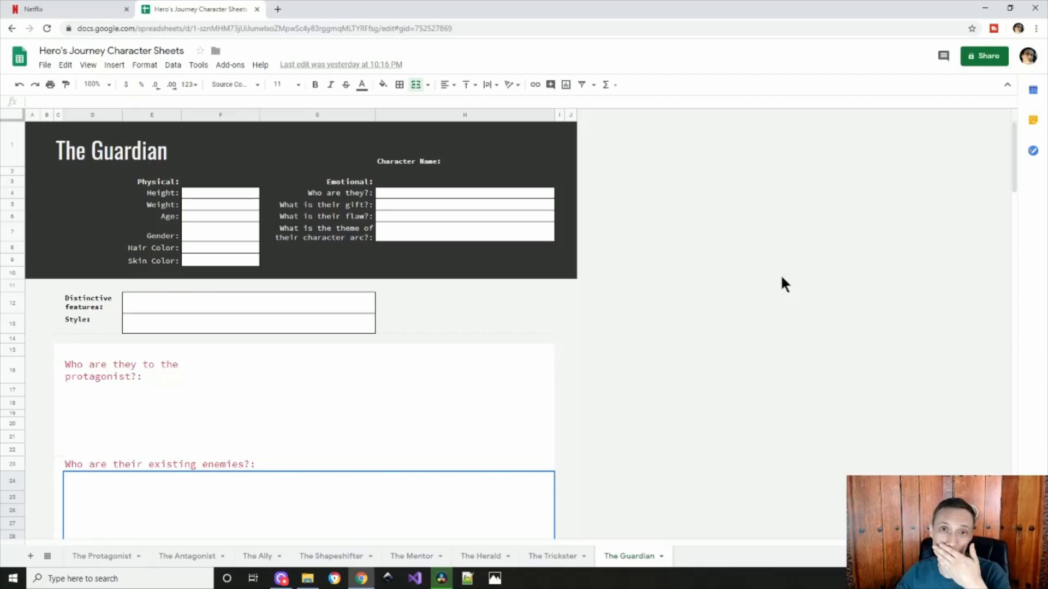
mouse_move(766, 294)
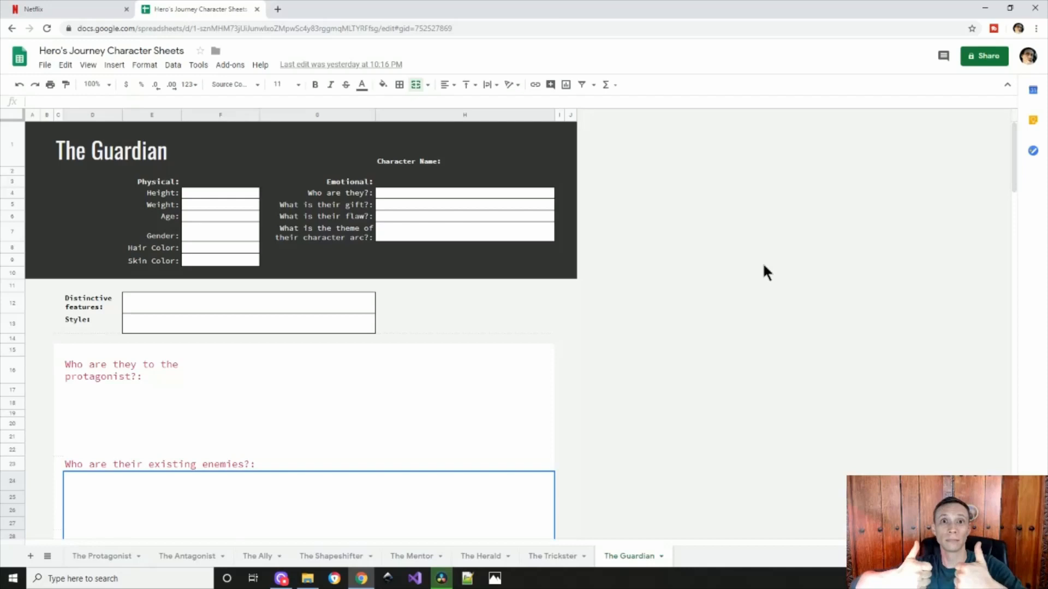
mouse_move(773, 260)
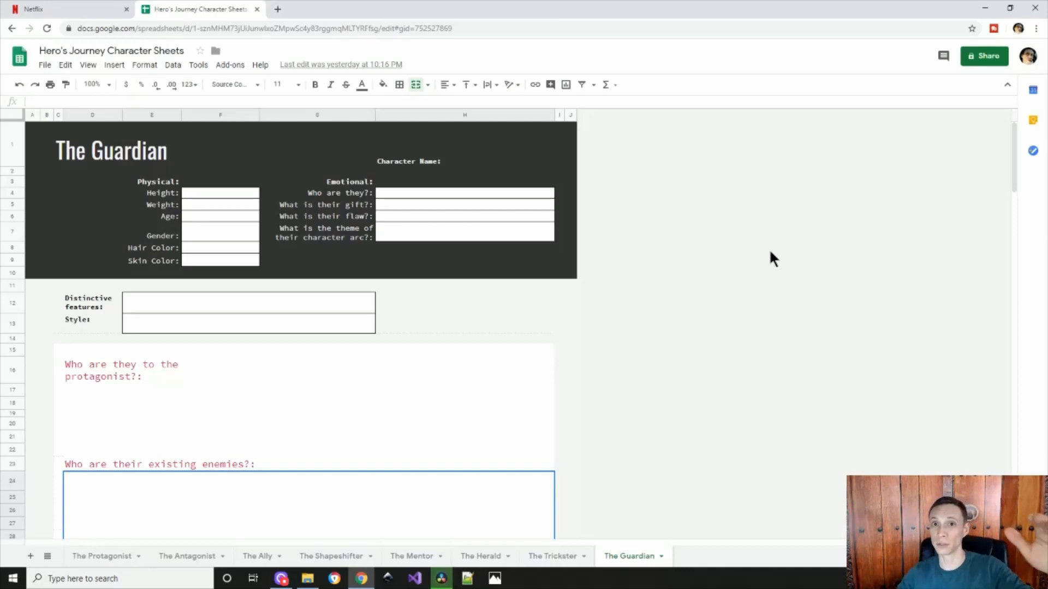
mouse_move(621, 284)
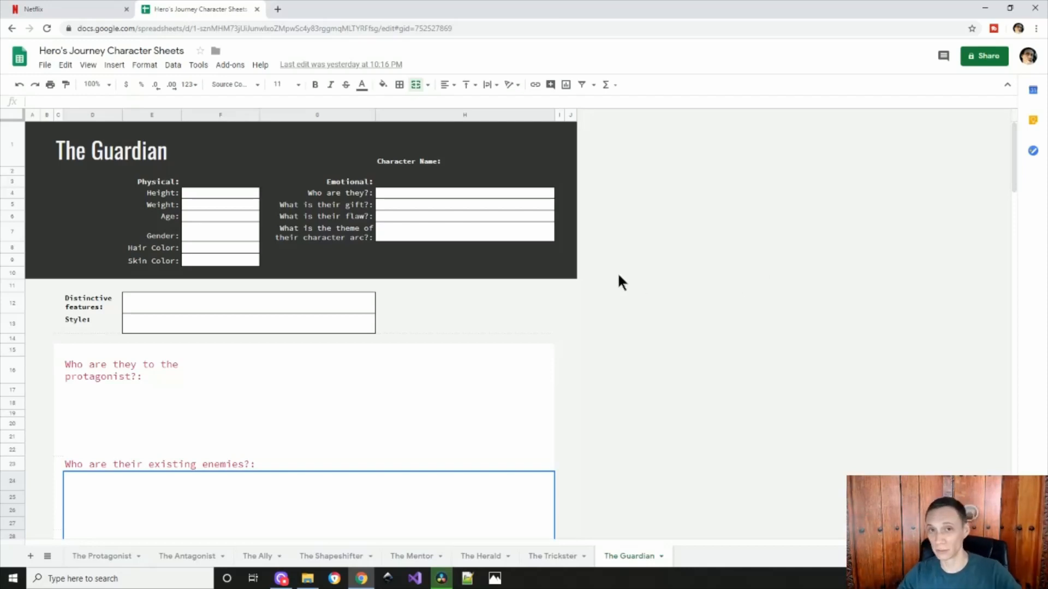